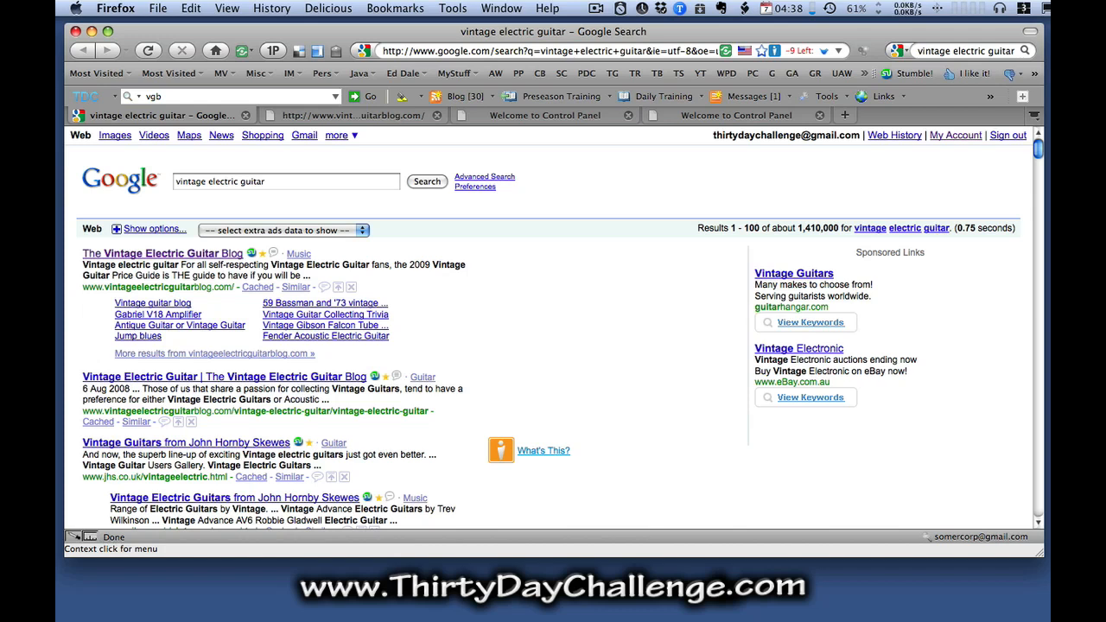
pyautogui.moveTo(467, 332)
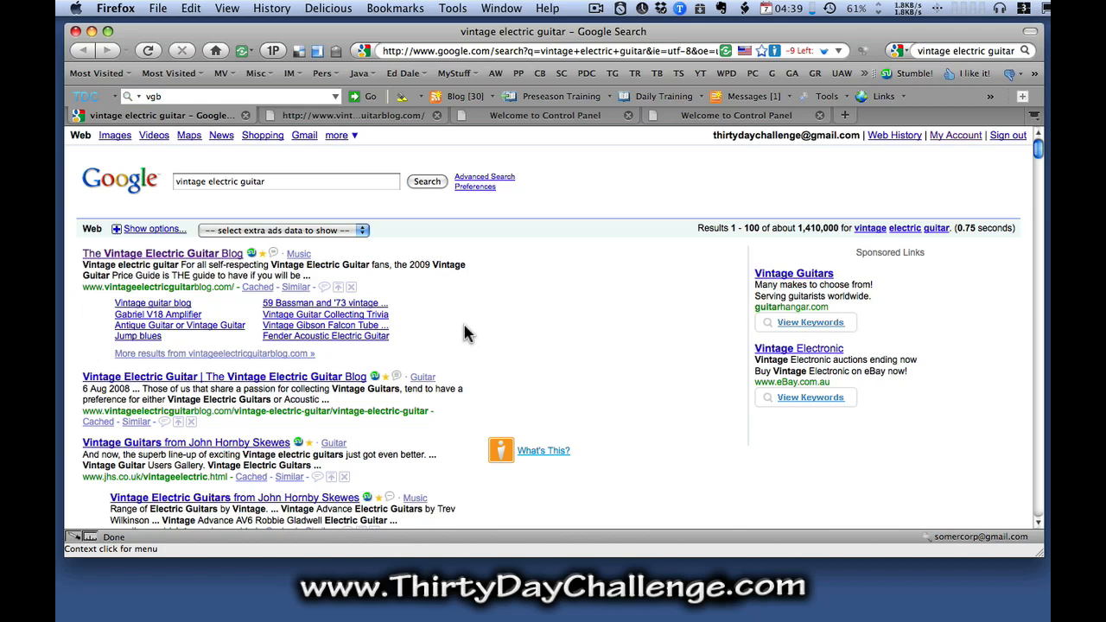
pyautogui.moveTo(426, 323)
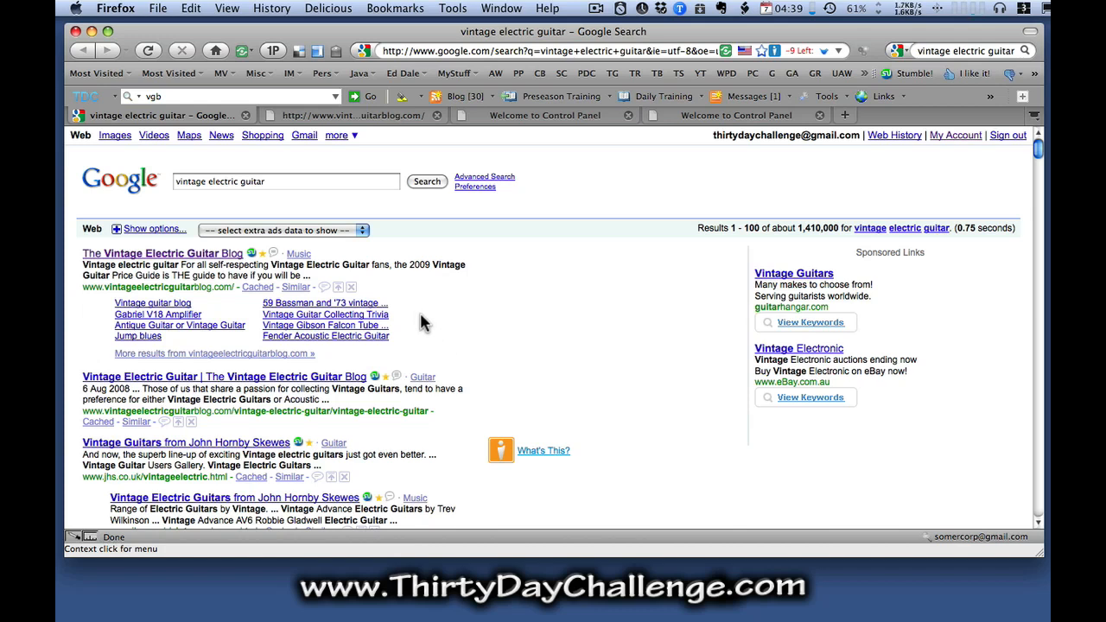
pyautogui.moveTo(432, 325)
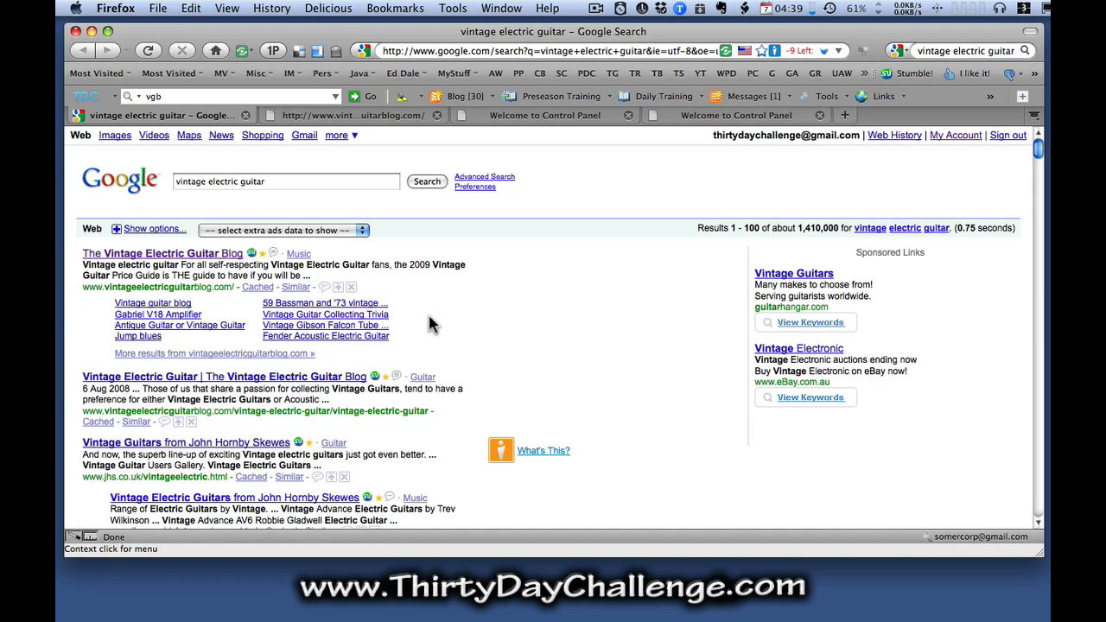
pyautogui.moveTo(408, 308)
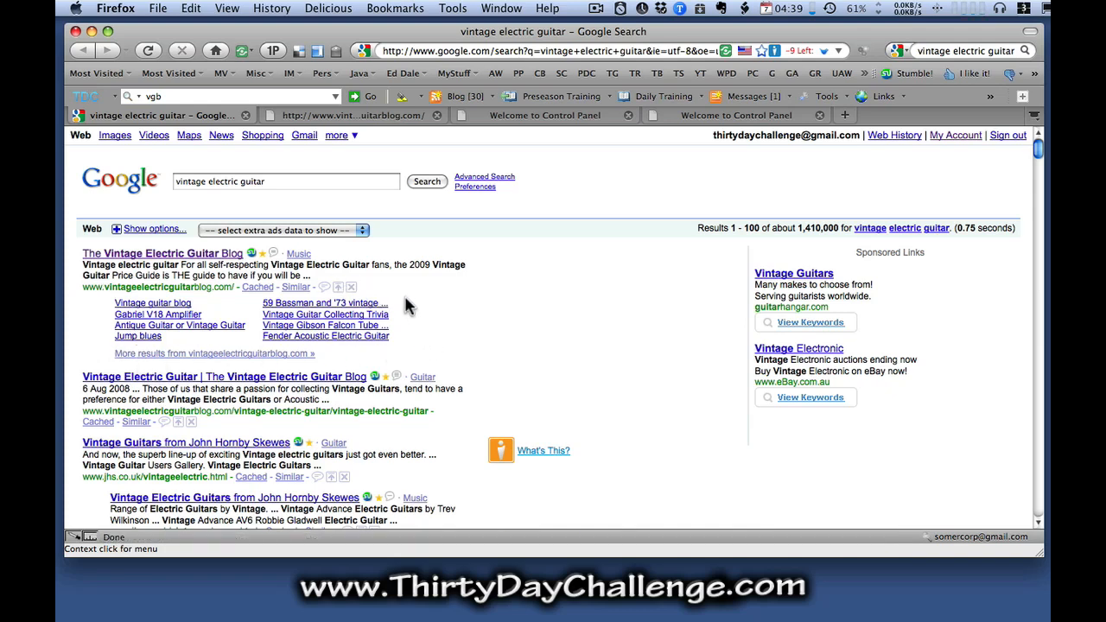
pyautogui.moveTo(426, 332)
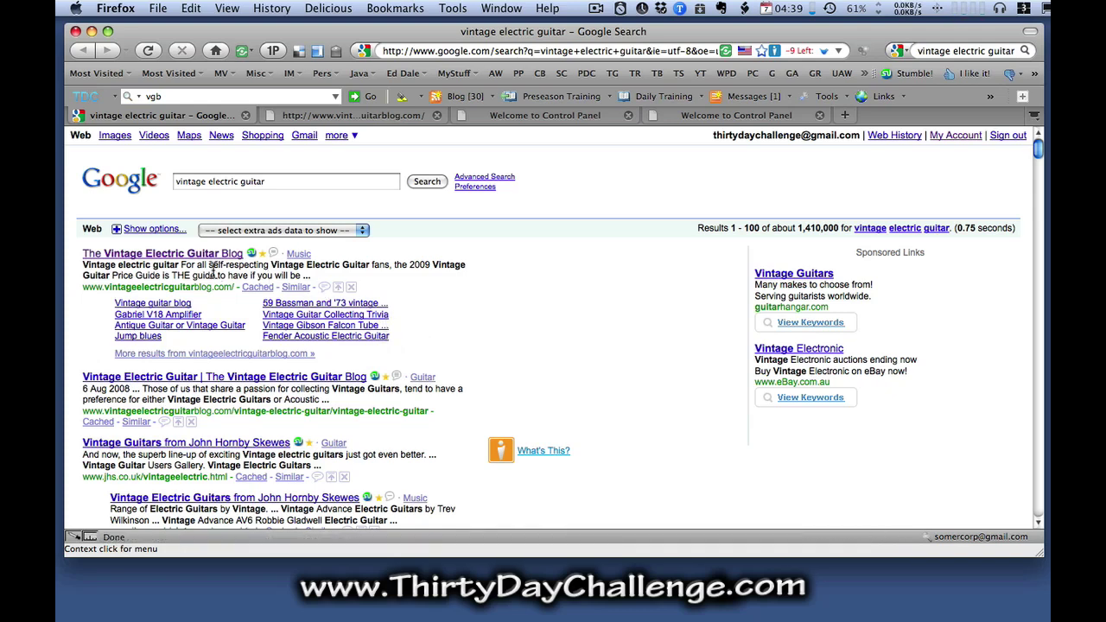
pyautogui.moveTo(442, 294)
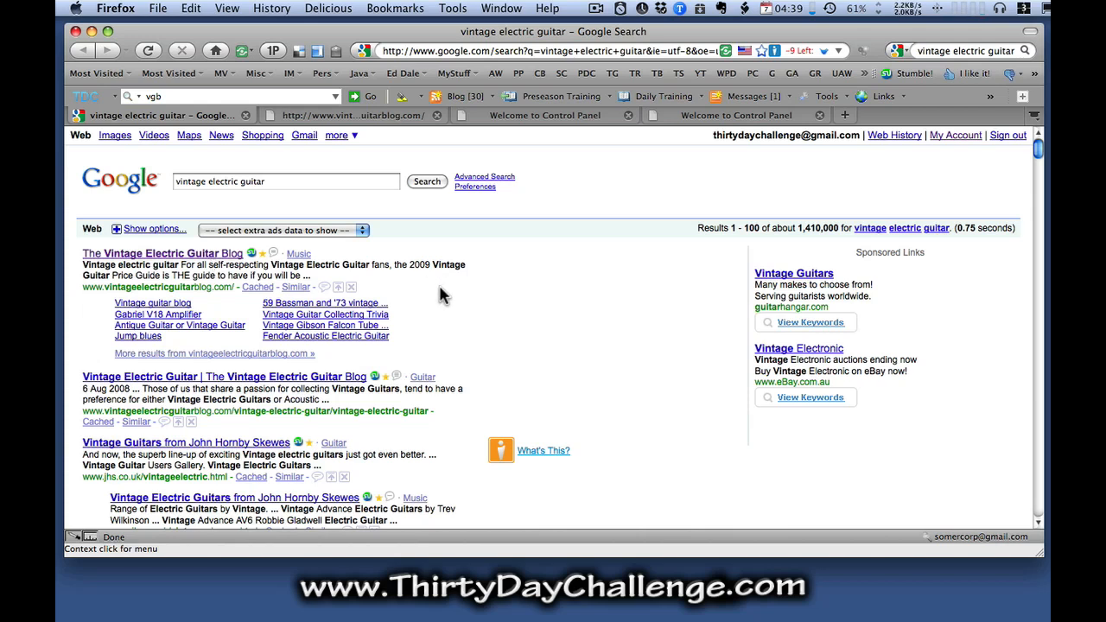
pyautogui.moveTo(450, 307)
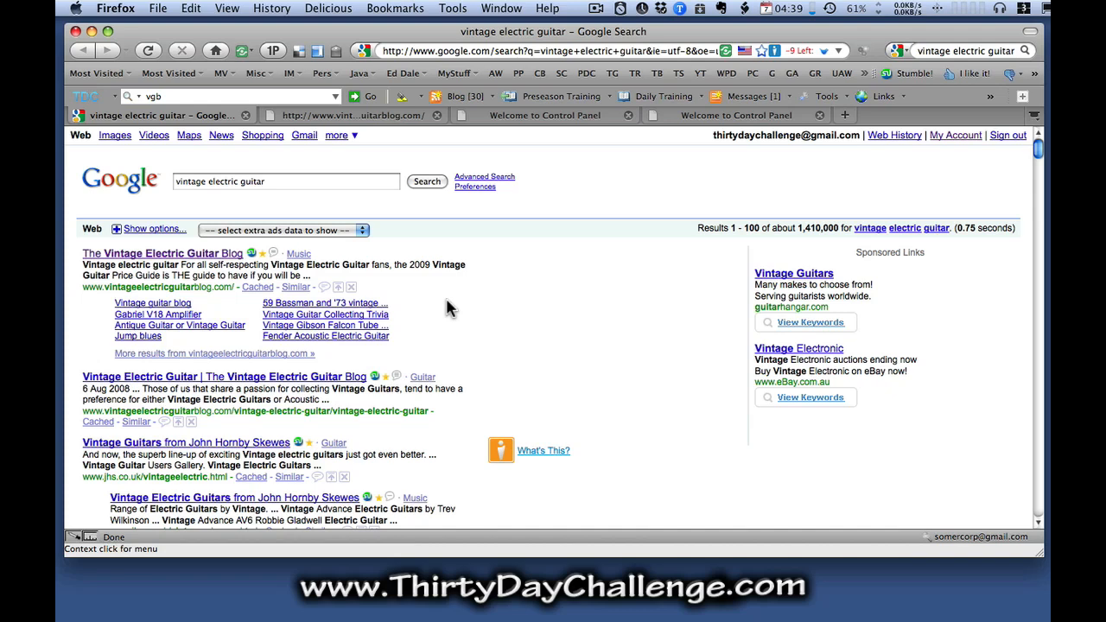
pyautogui.moveTo(383, 211)
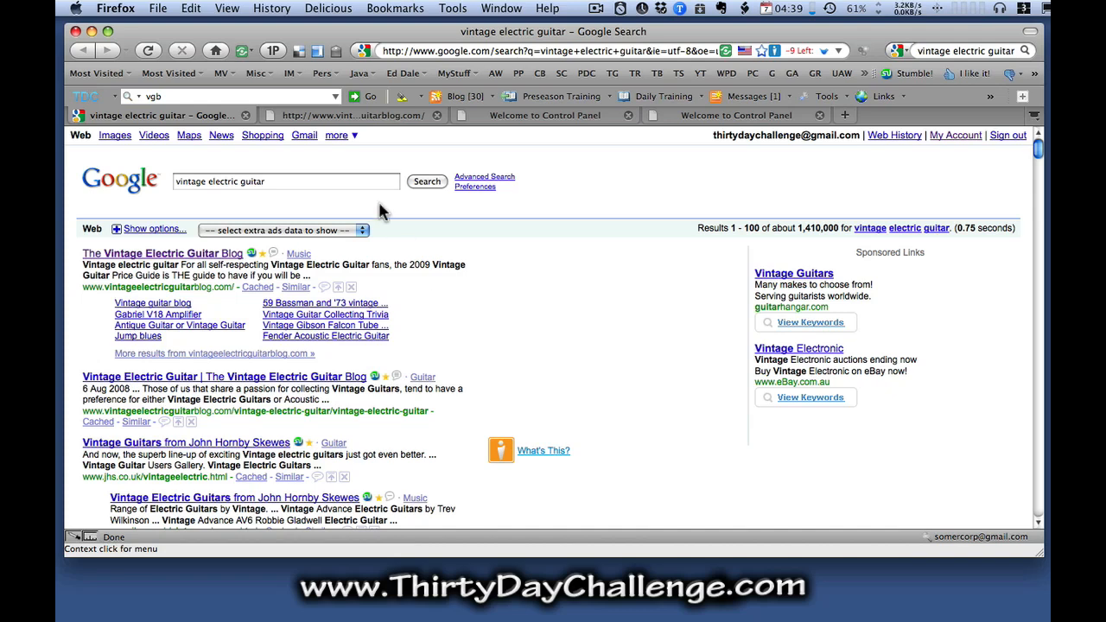
# Visit The Vintage Electric Guitar Blog from the search results and read down the Gabriel V18 Amplifier post.
pyautogui.click(133, 252)
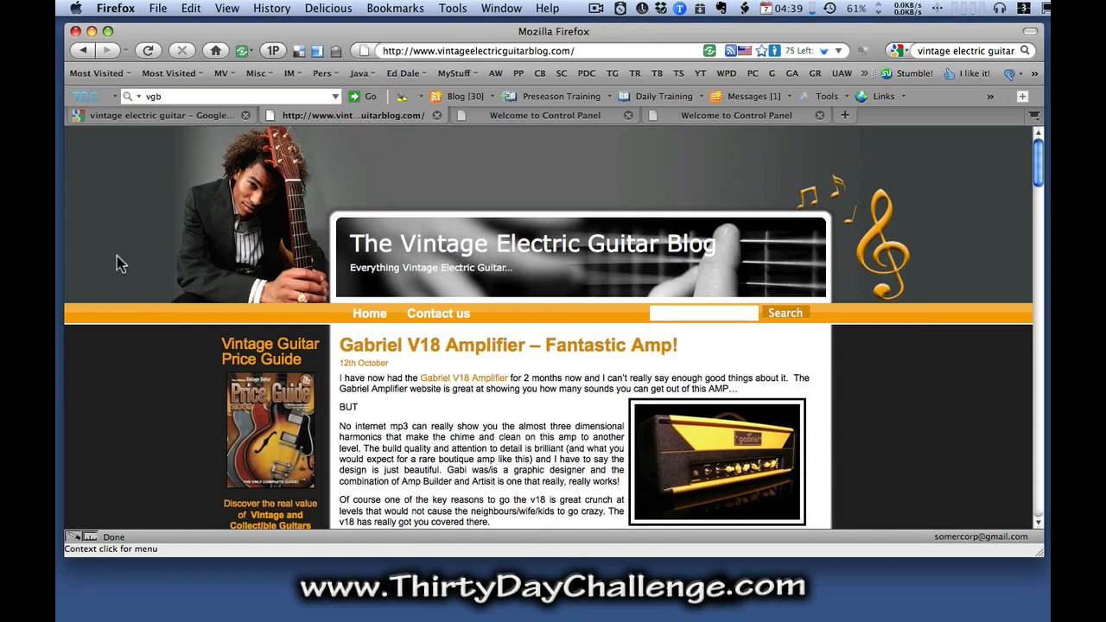
pyautogui.scroll(-3)
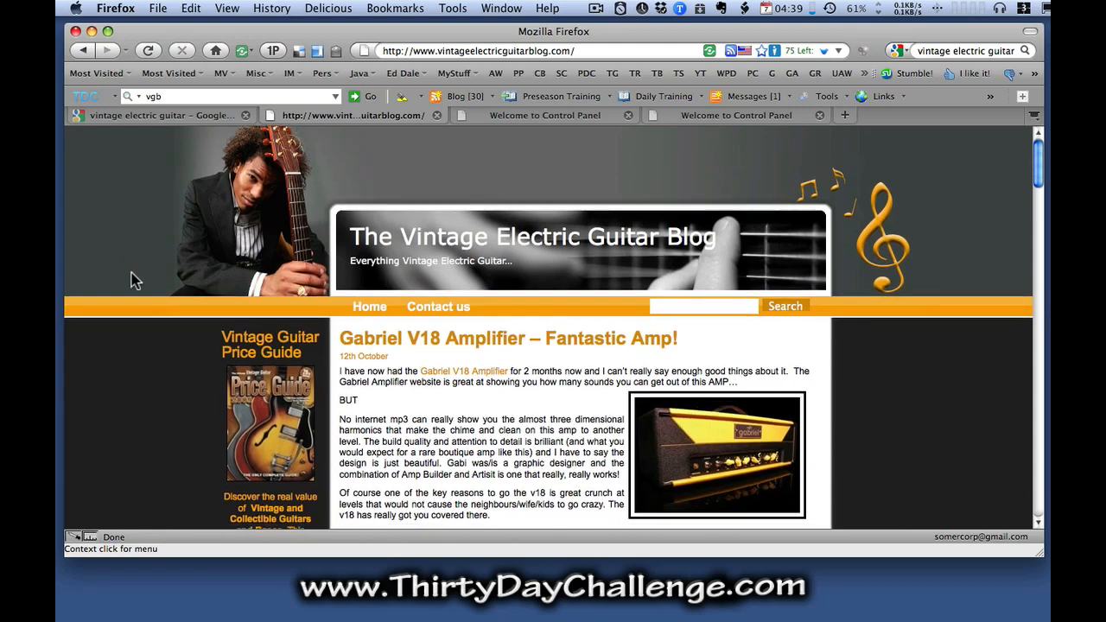
pyautogui.scroll(-3)
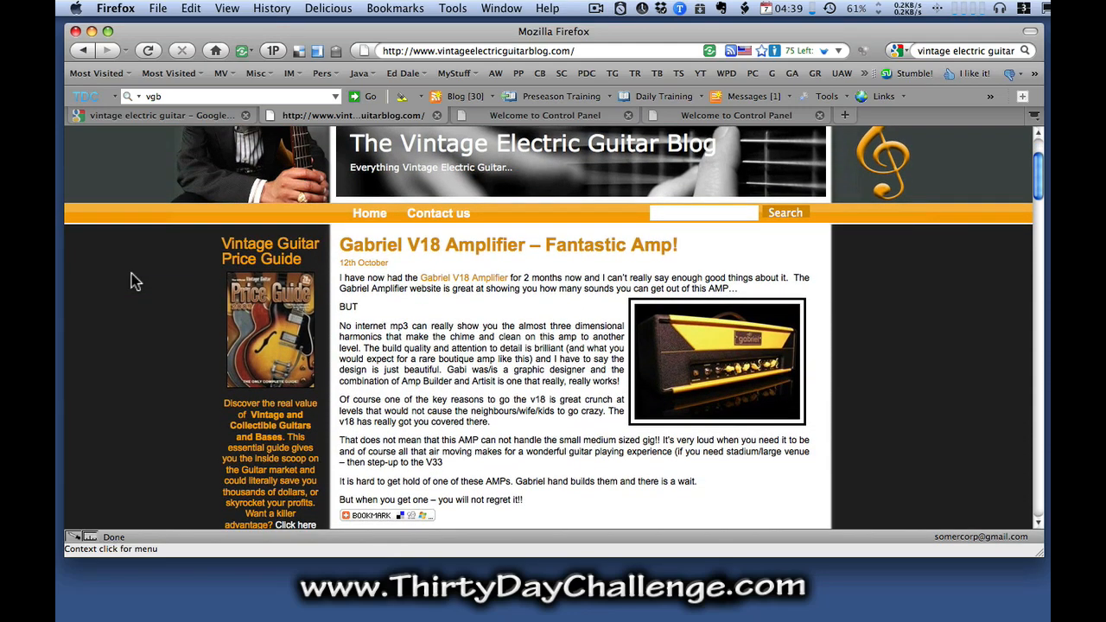
pyautogui.moveTo(160, 363)
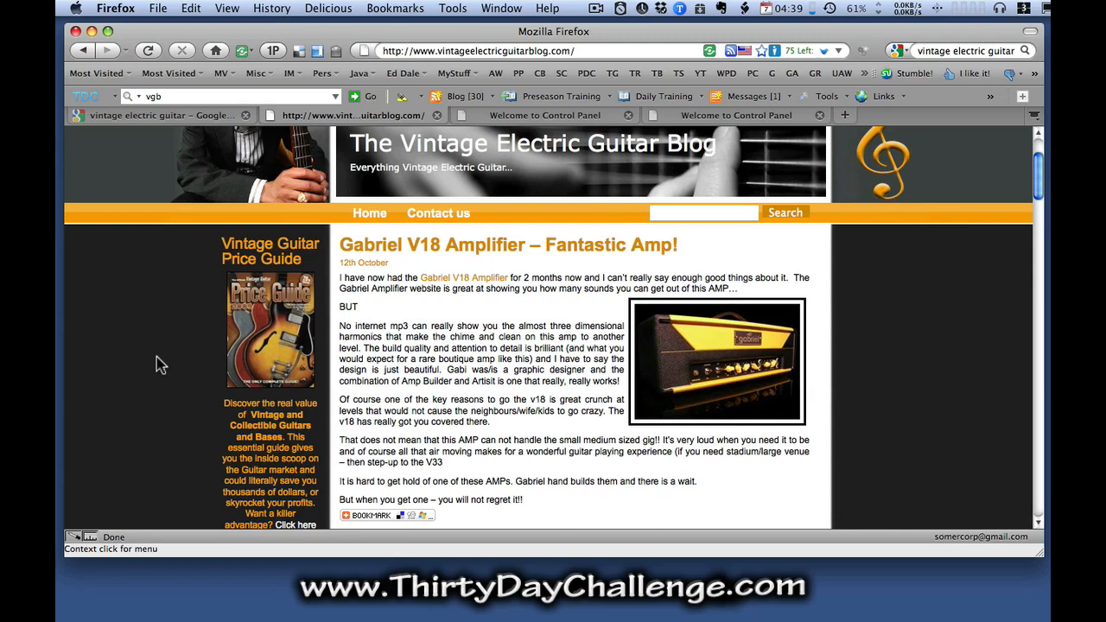
pyautogui.moveTo(169, 358)
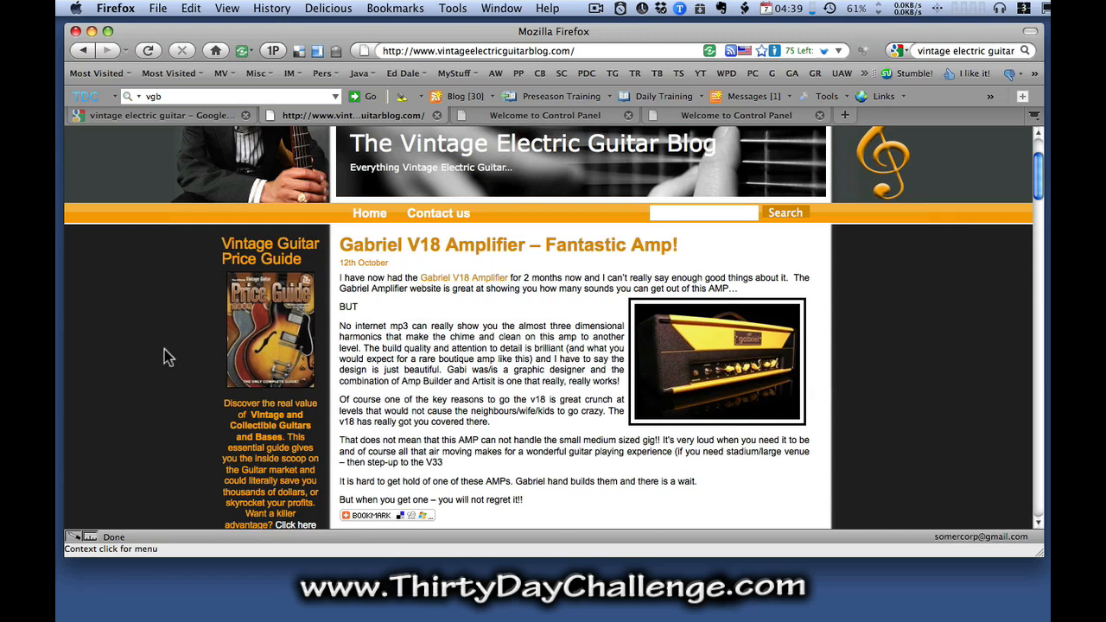
pyautogui.moveTo(156, 366)
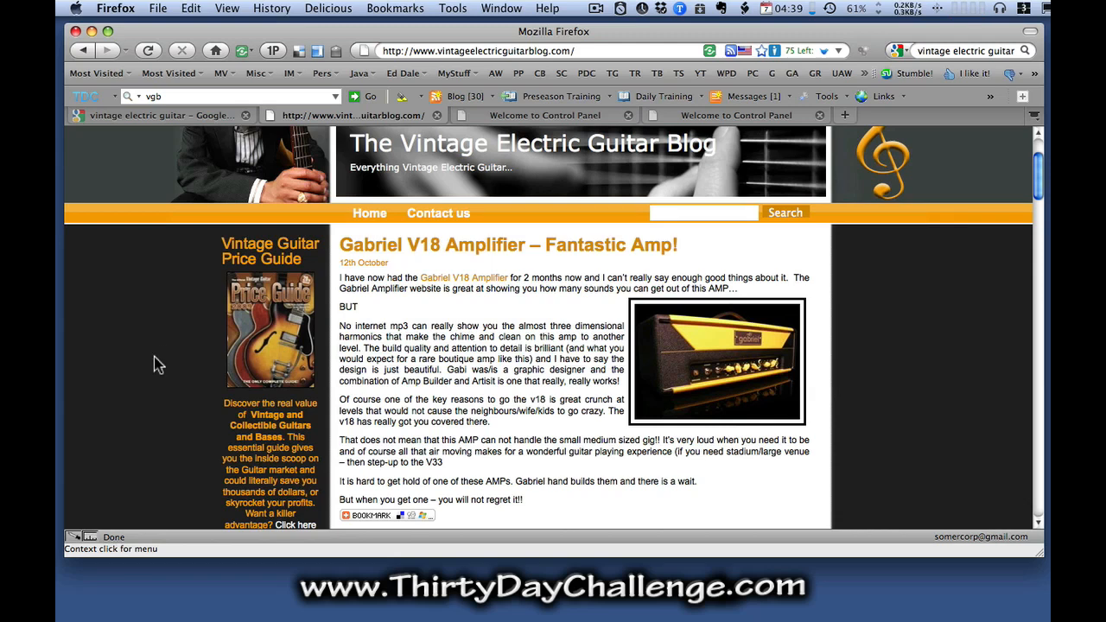
pyautogui.moveTo(172, 335)
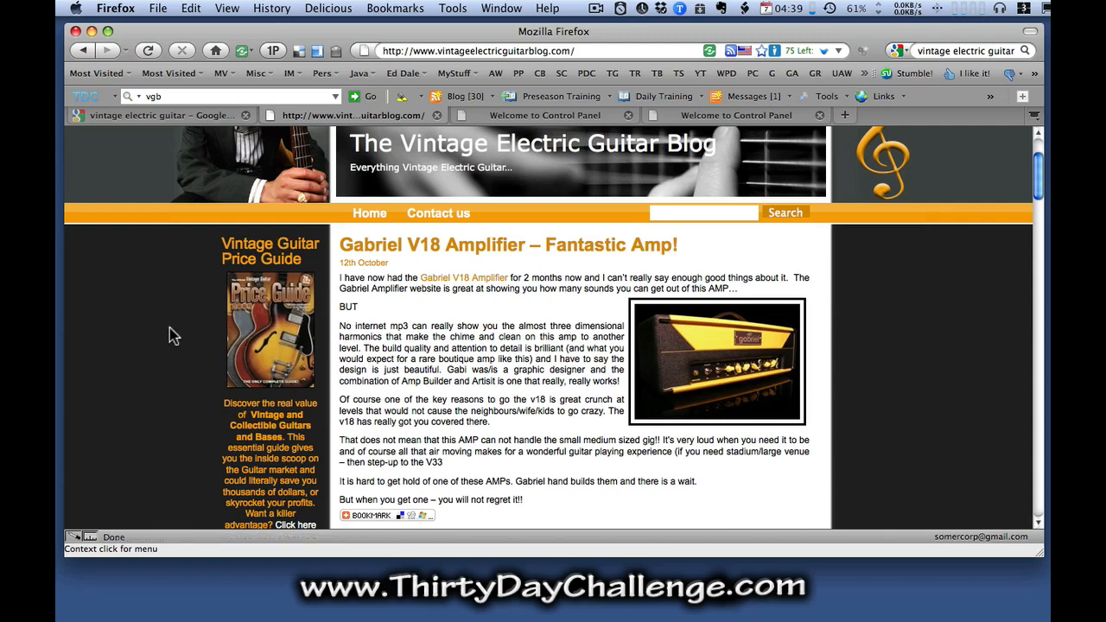
pyautogui.moveTo(286, 311)
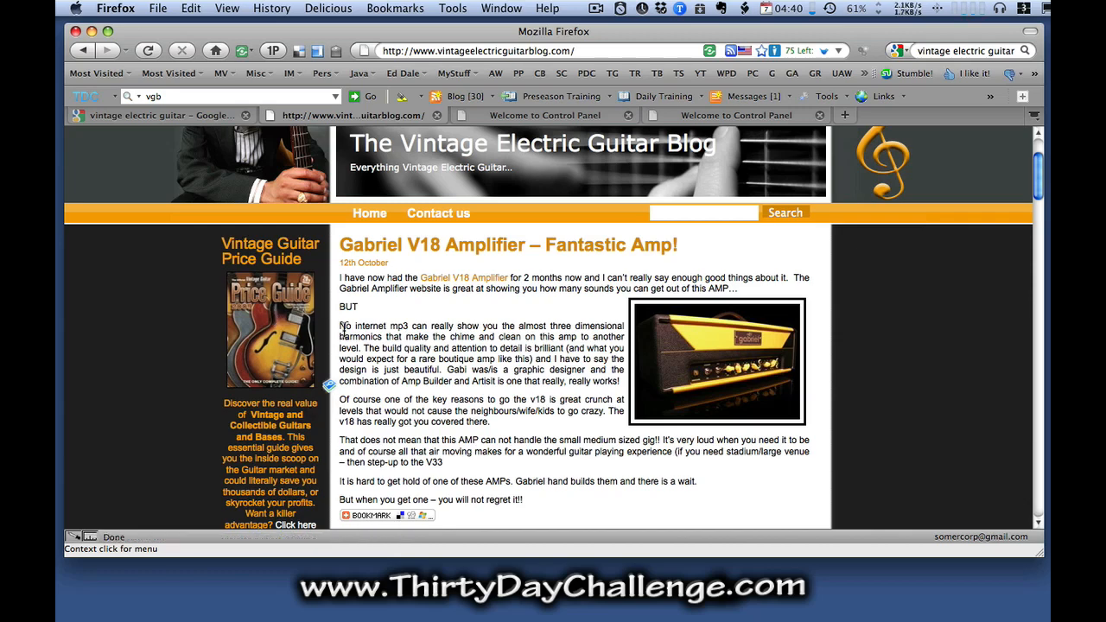
# Scroll down to the 2009 Vintage Guitar Price Guide post on the blog homepage.
pyautogui.scroll(-3)
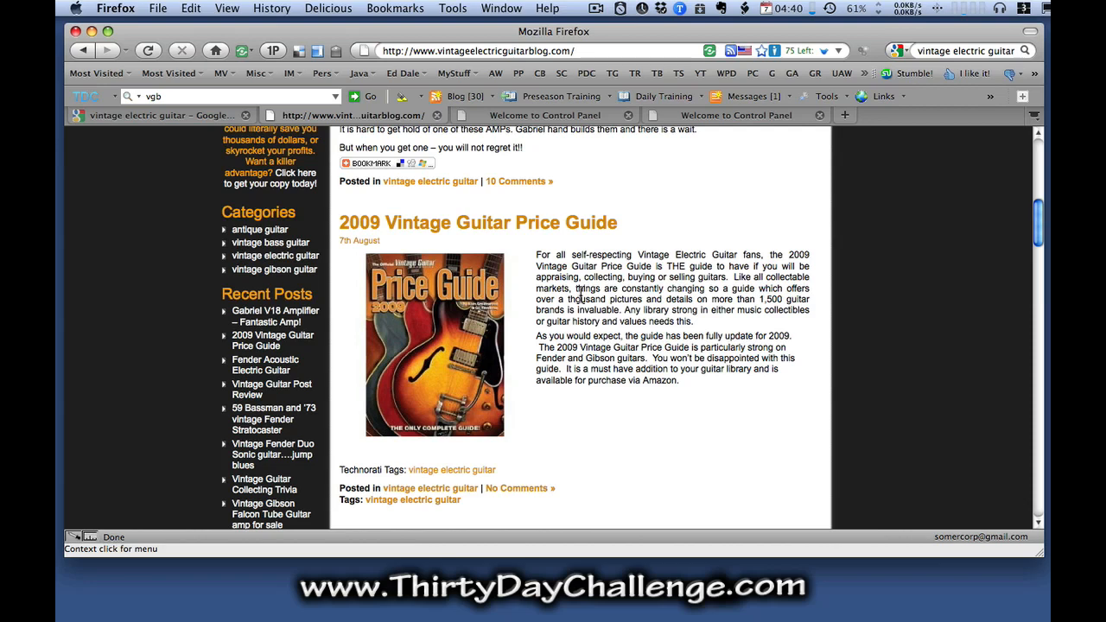
pyautogui.moveTo(619, 273)
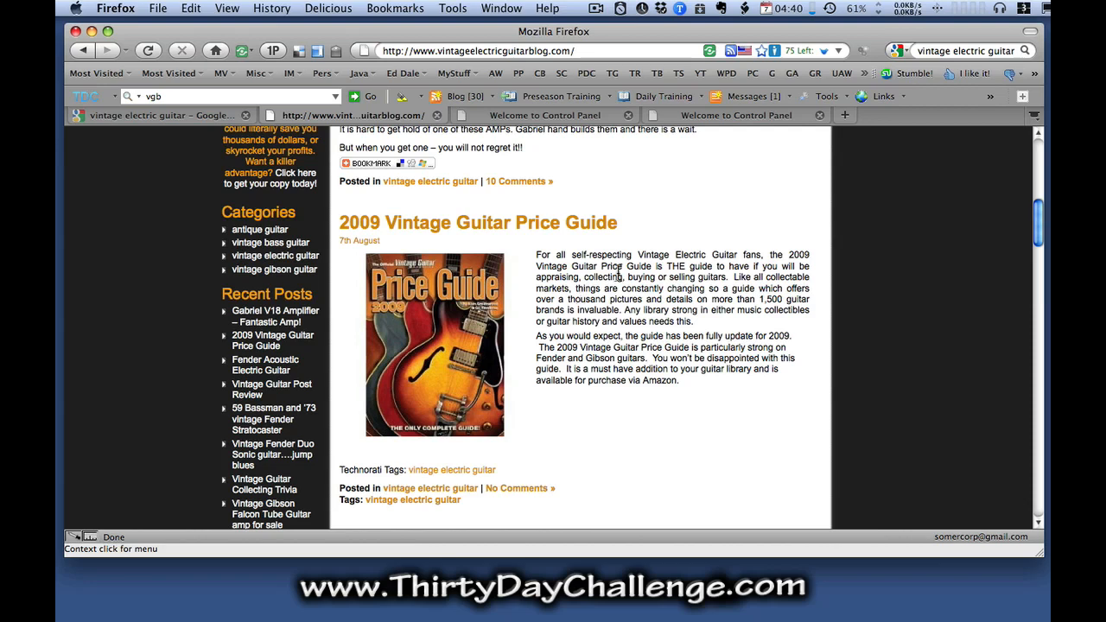
pyautogui.moveTo(592, 298)
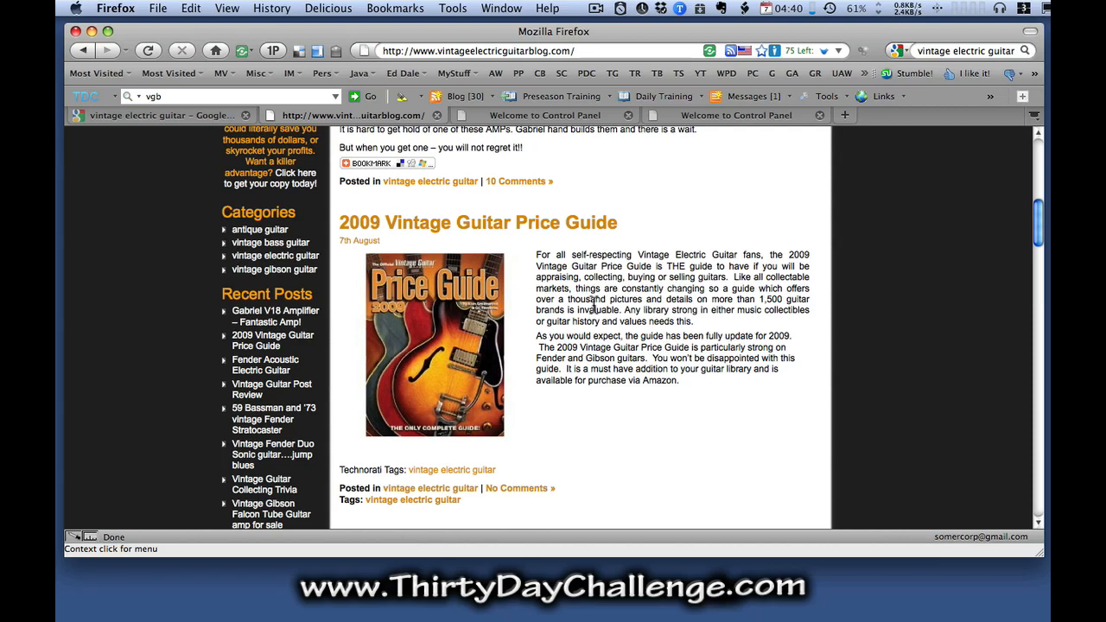
pyautogui.moveTo(529, 256)
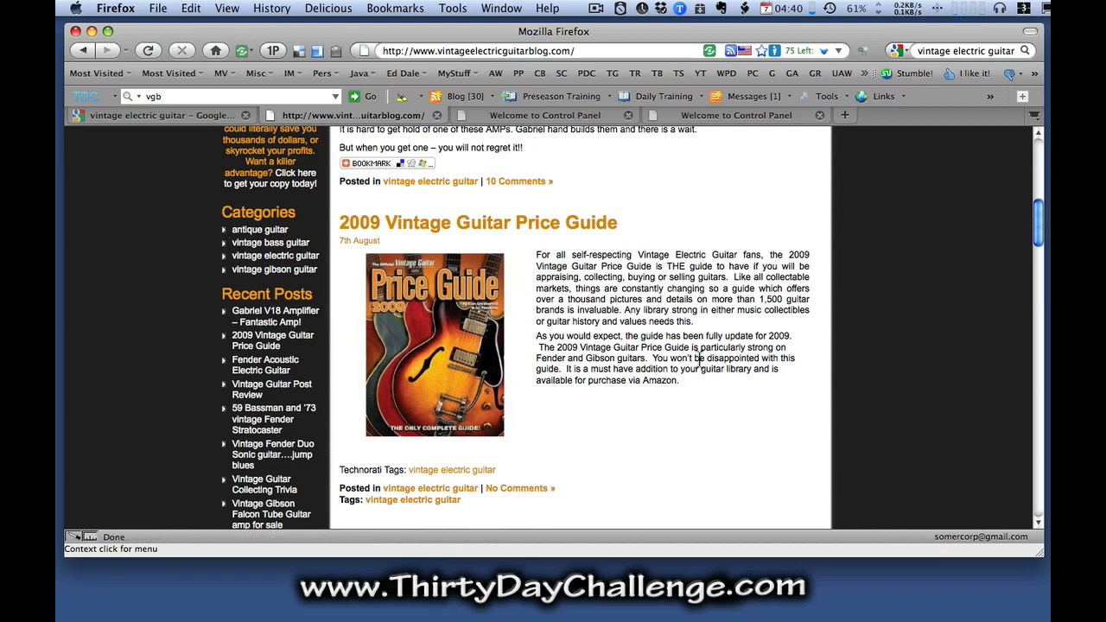
pyautogui.moveTo(685, 205)
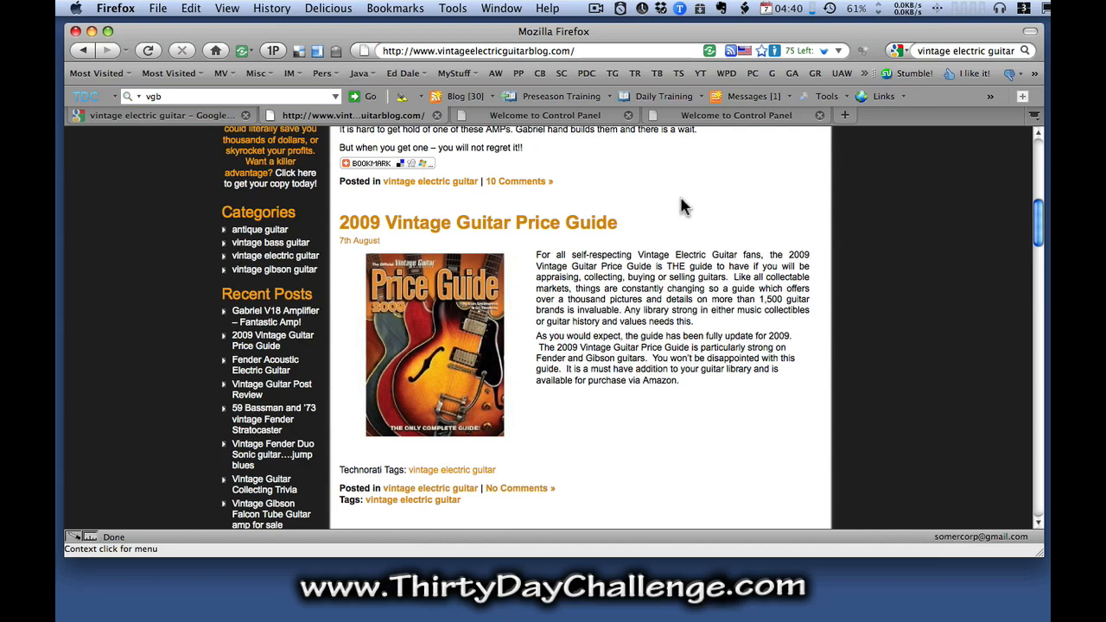
# Expand the site options for vintageelectricguitarblog.com on the WordPress Direct control panel.
pyautogui.click(544, 114)
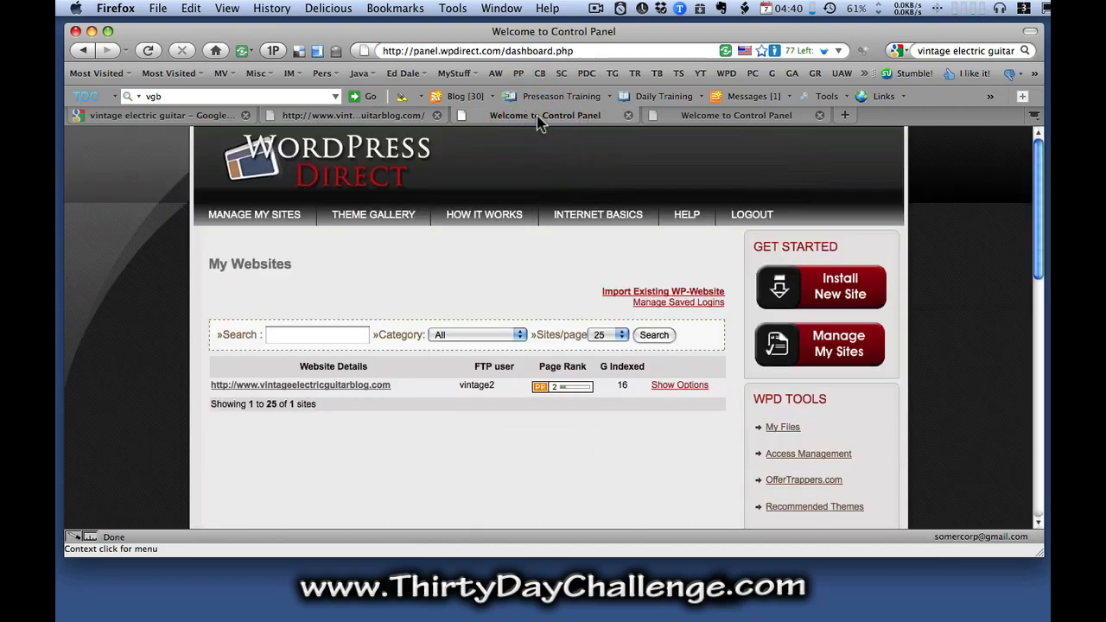
pyautogui.moveTo(470, 484)
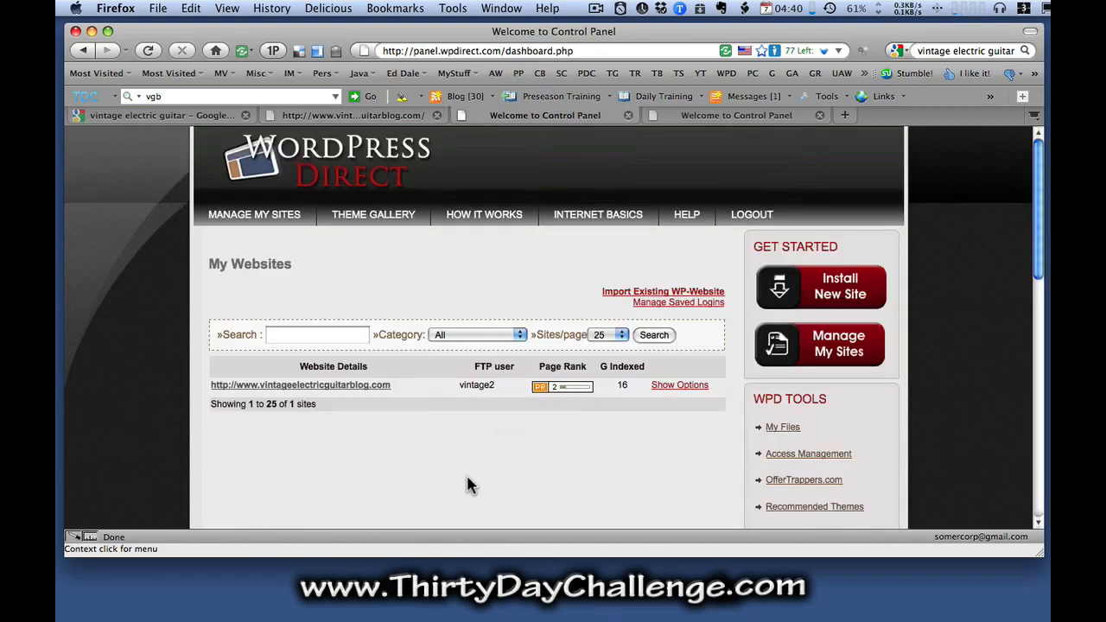
pyautogui.moveTo(474, 474)
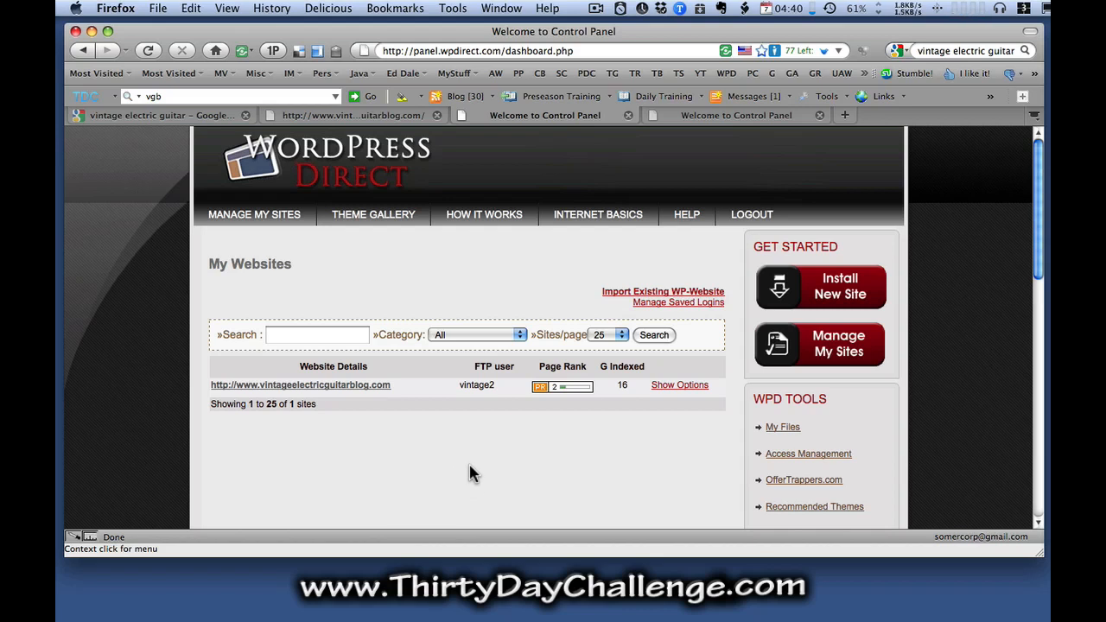
pyautogui.moveTo(477, 470)
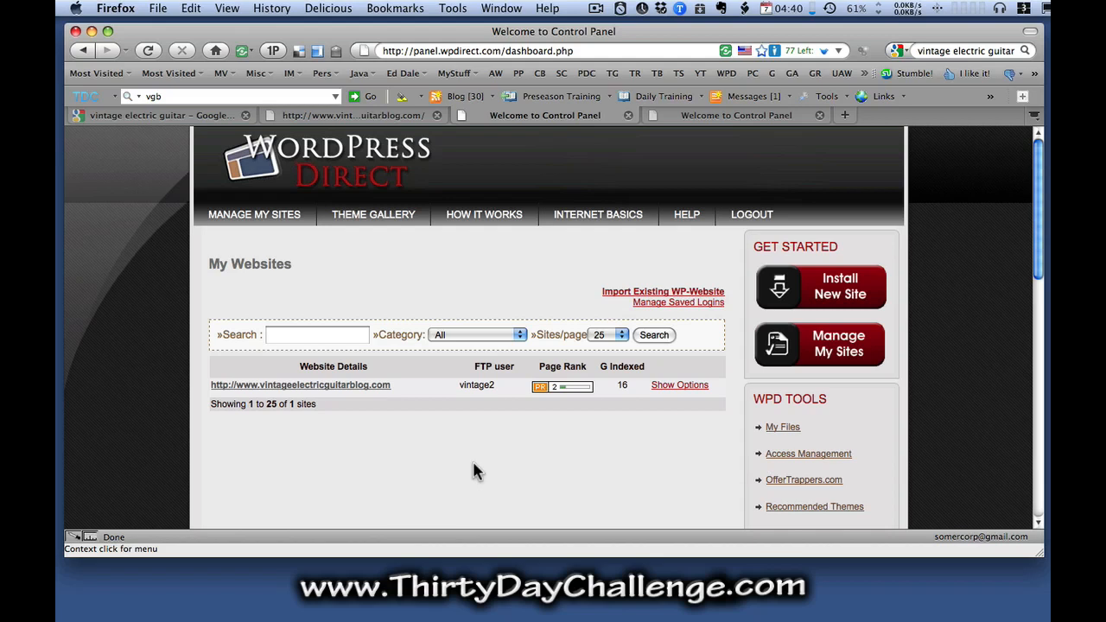
pyautogui.moveTo(638, 446)
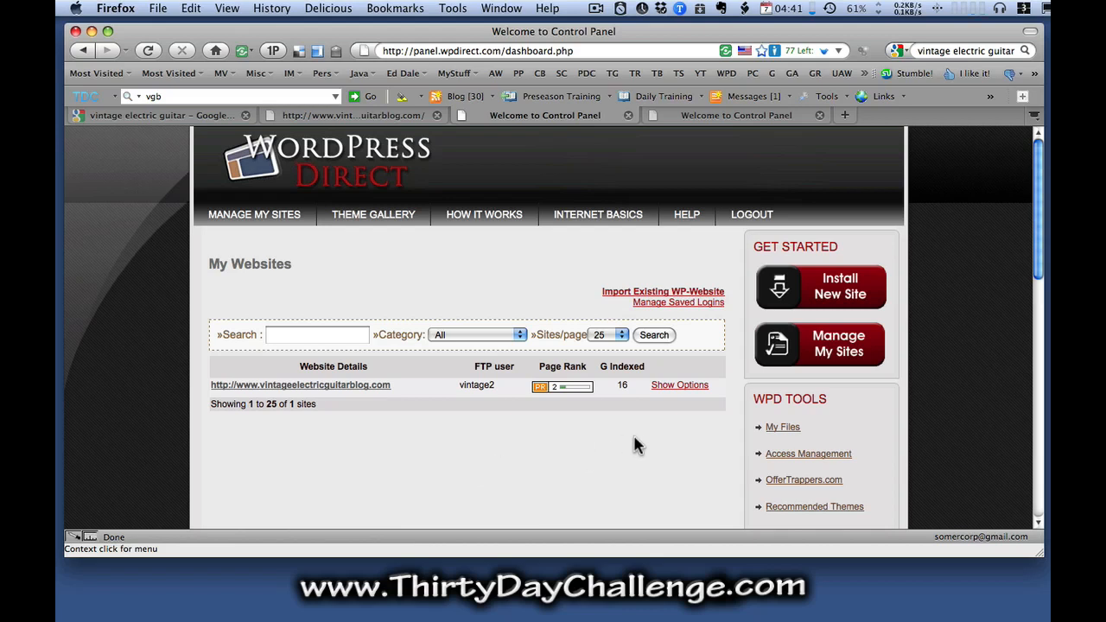
pyautogui.moveTo(643, 443)
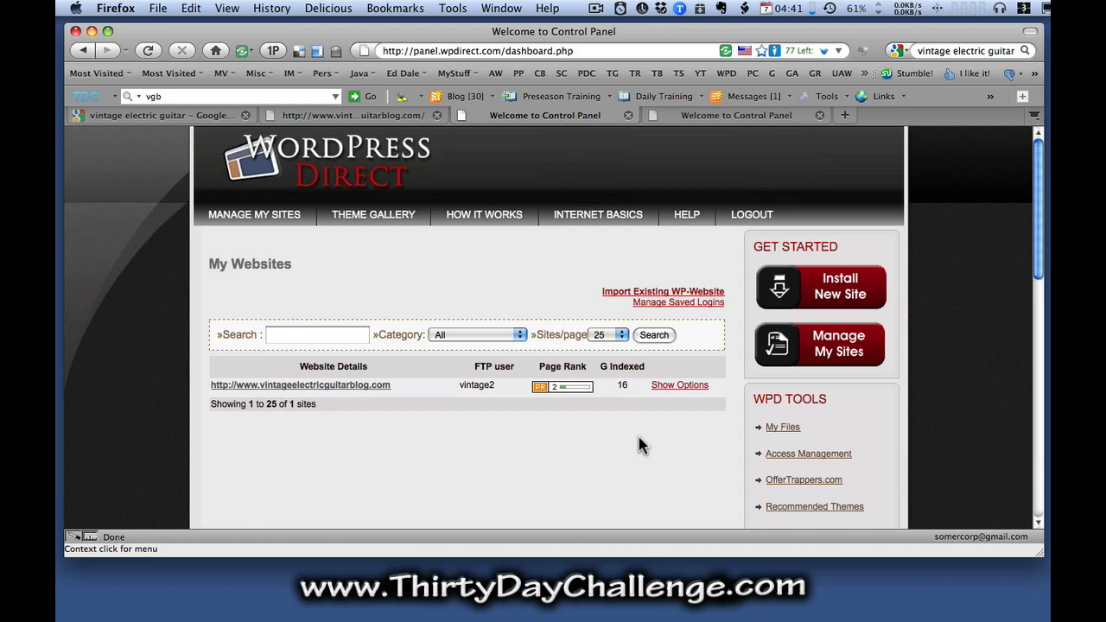
pyautogui.click(679, 383)
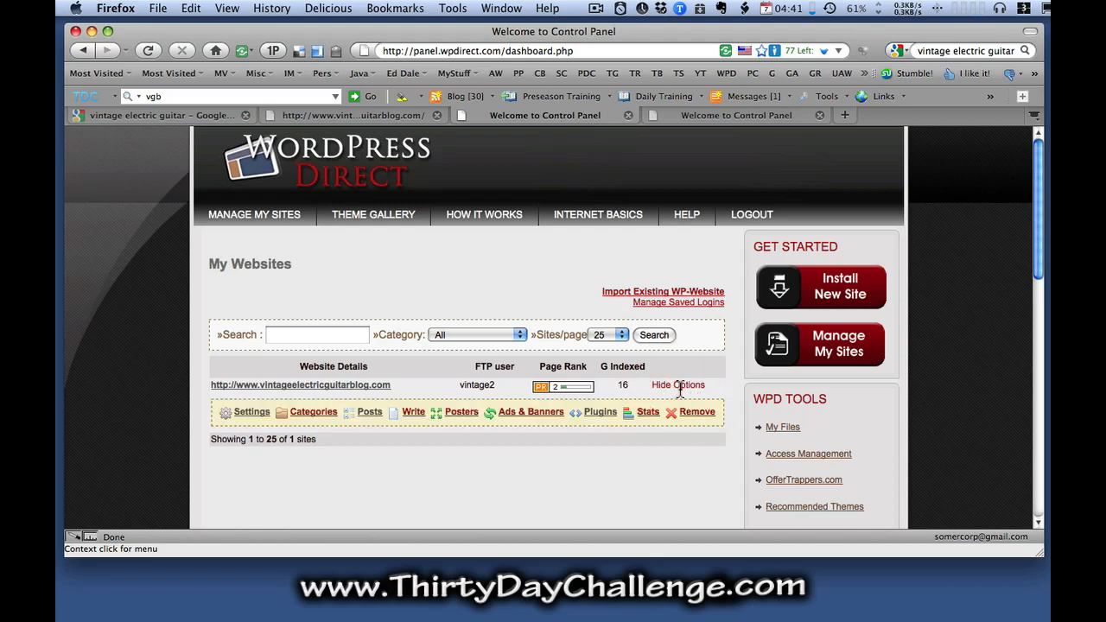
# View the Pretty Link plugin's managed links, showing the 2009 Vintage Guitar Price Guide short link to Amazon.
pyautogui.click(602, 411)
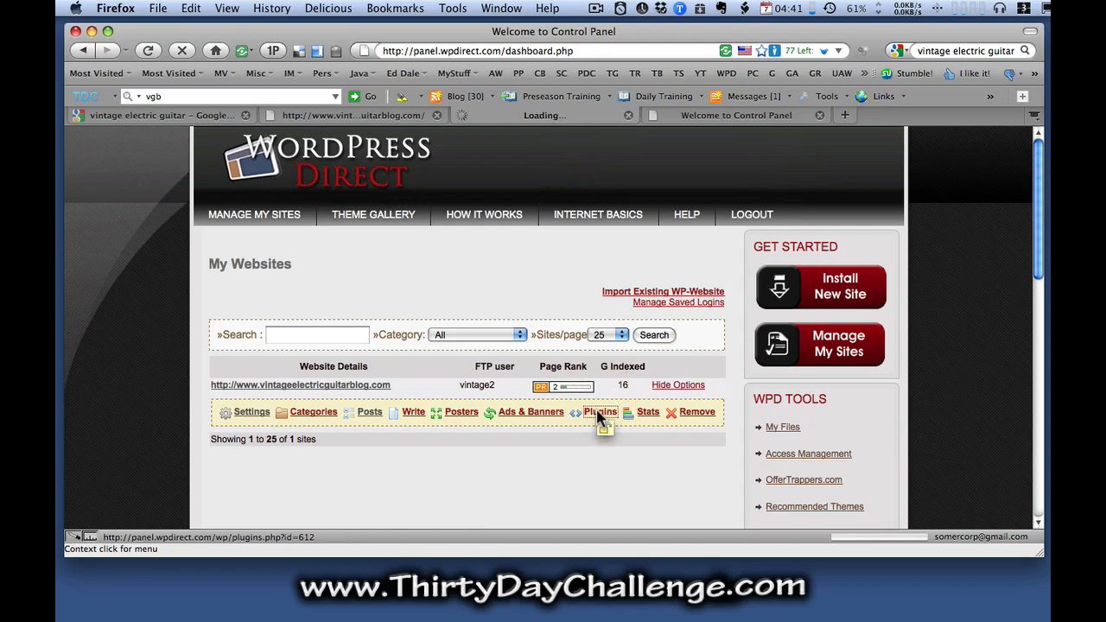
pyautogui.click(600, 411)
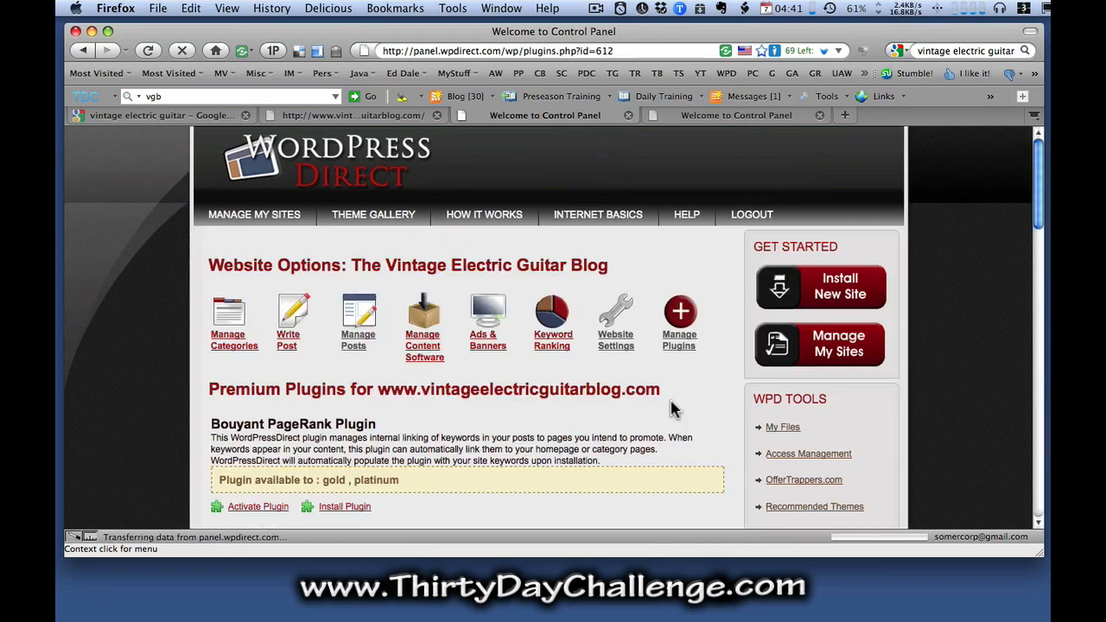
pyautogui.scroll(-3)
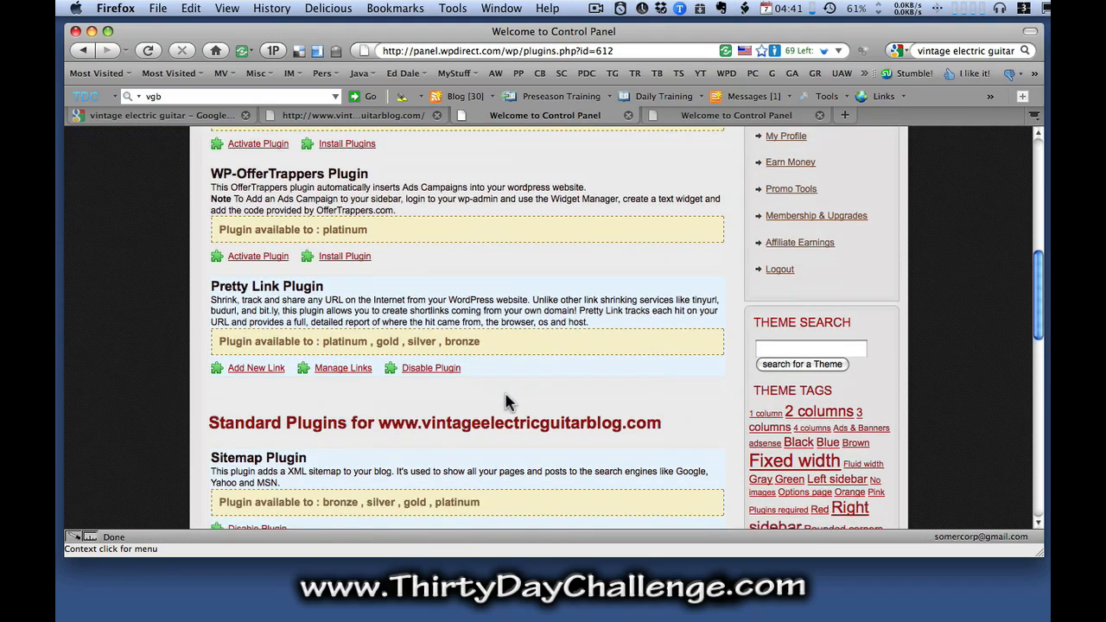
pyautogui.click(343, 368)
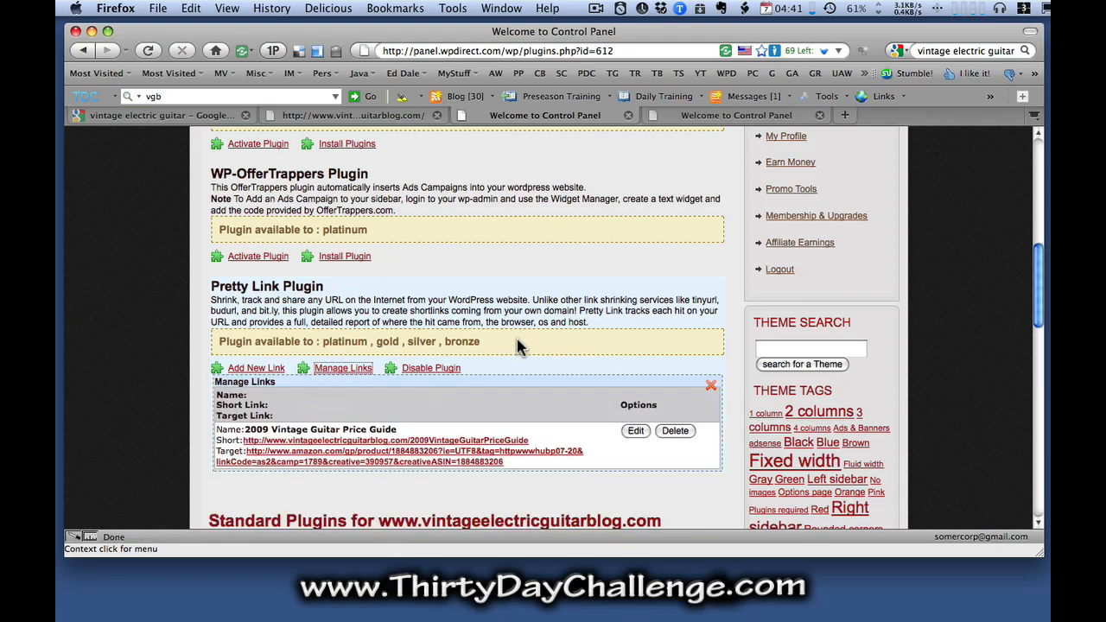
pyautogui.scroll(-3)
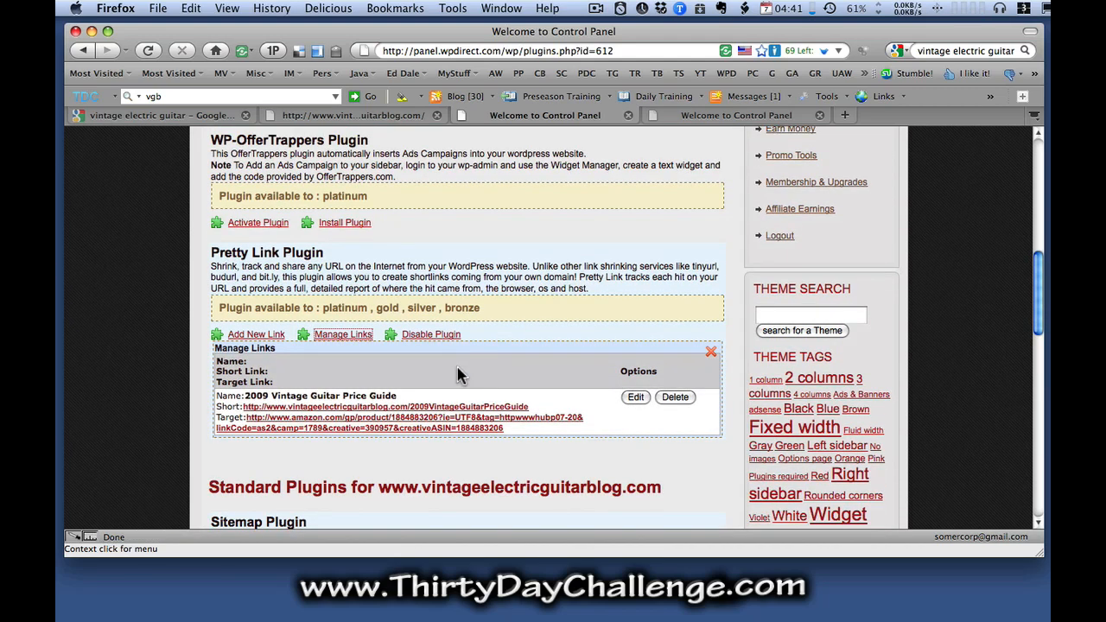
pyautogui.click(266, 395)
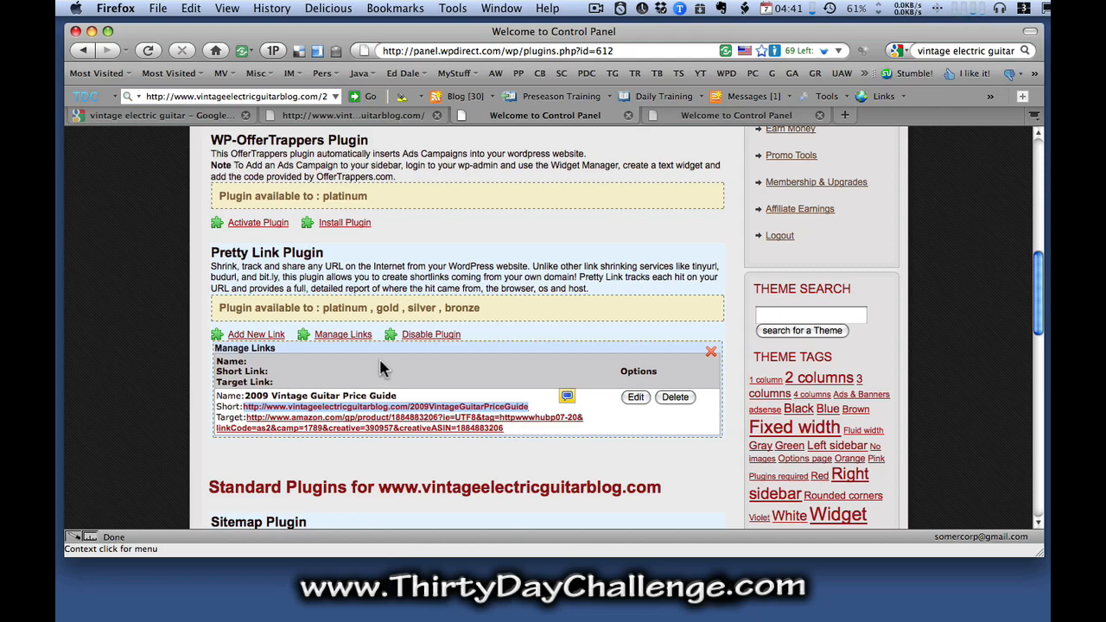
# Go to Manage Posts and choose Edit for the 2009 Vintage Guitar Price Guide post.
pyautogui.click(735, 114)
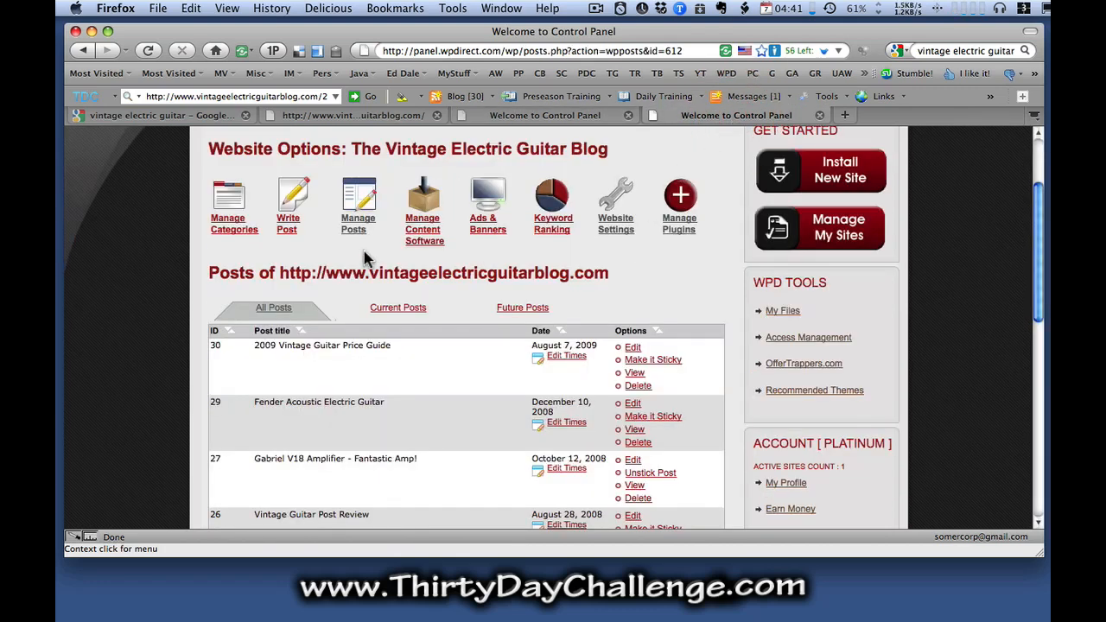
pyautogui.moveTo(356, 223)
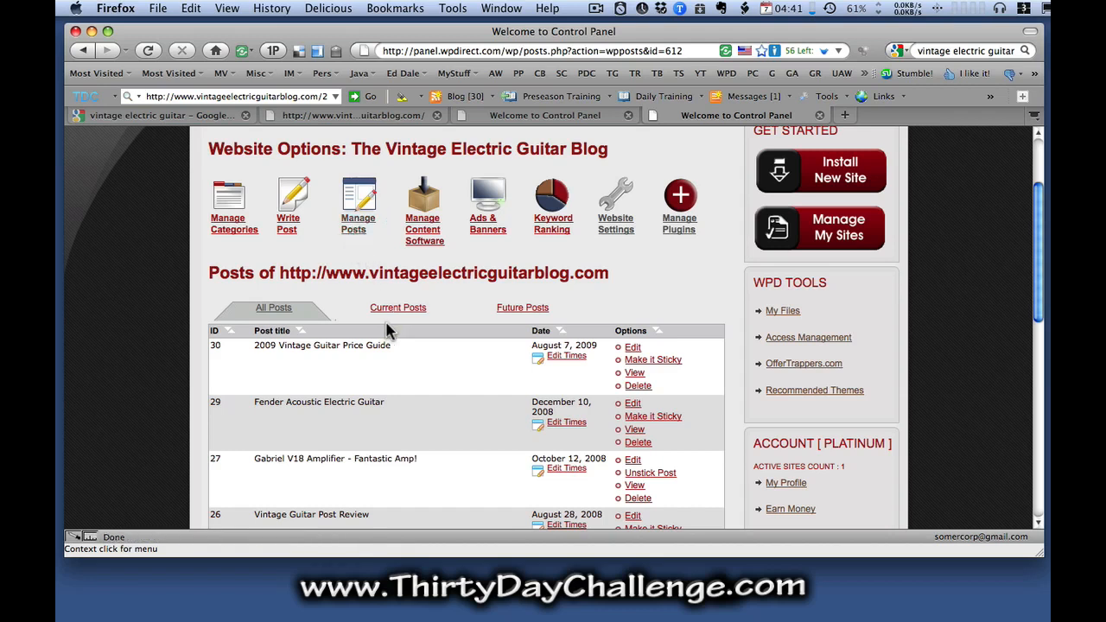
pyautogui.moveTo(323, 480)
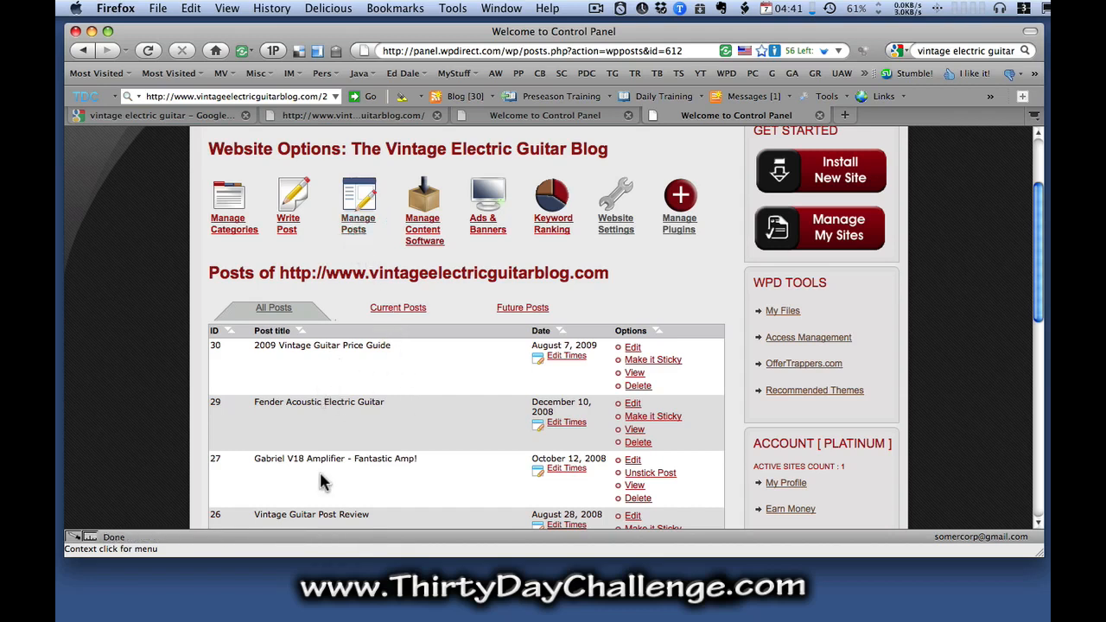
pyautogui.scroll(-3)
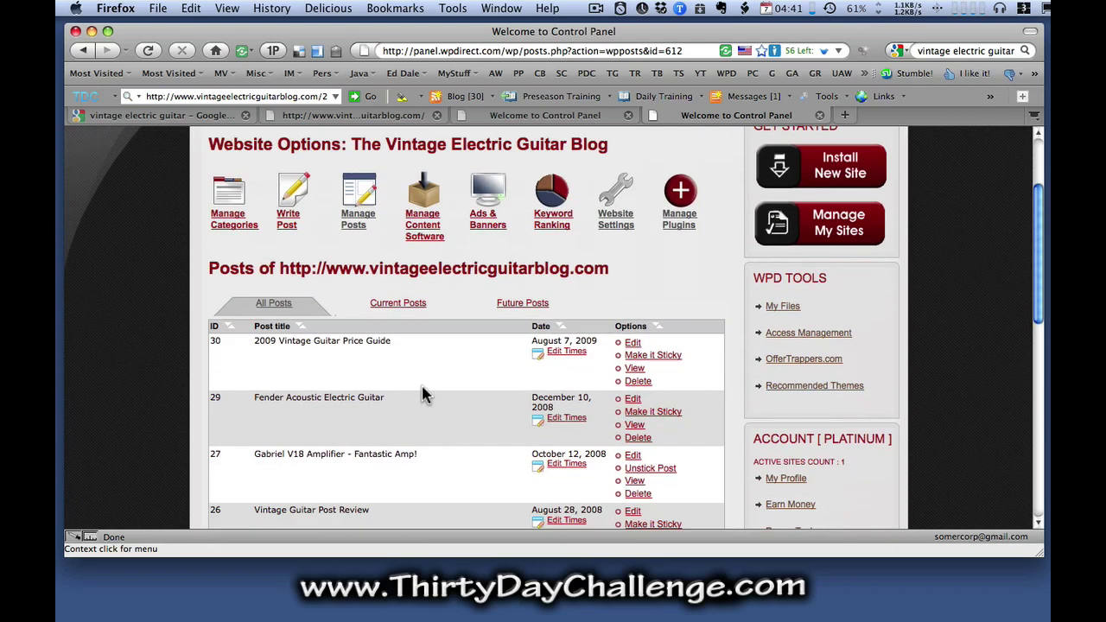
pyautogui.moveTo(365, 366)
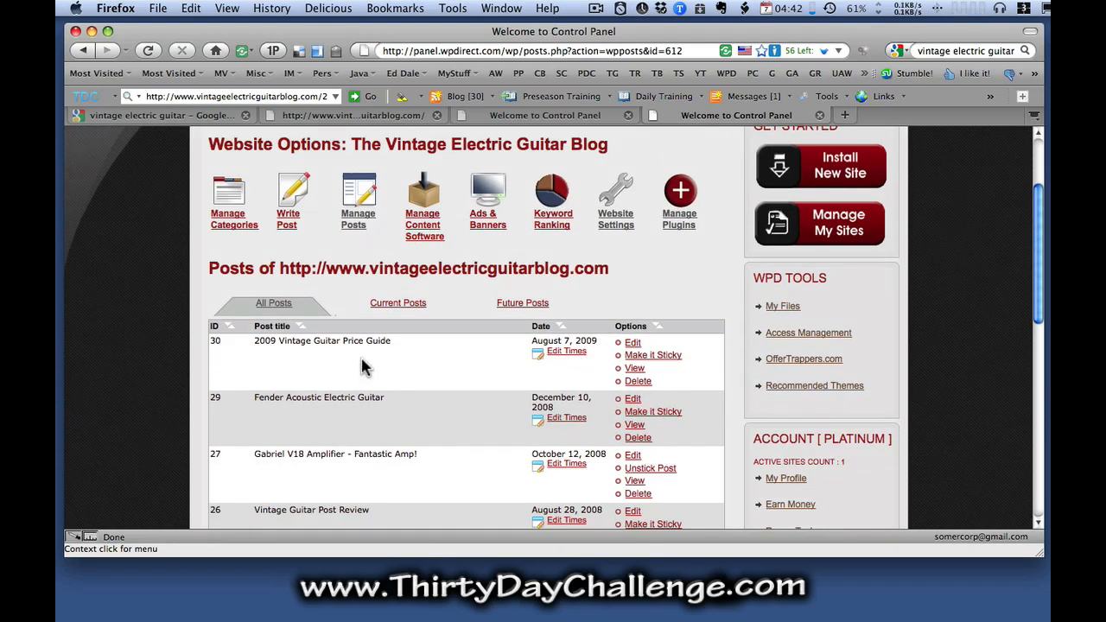
pyautogui.moveTo(375, 358)
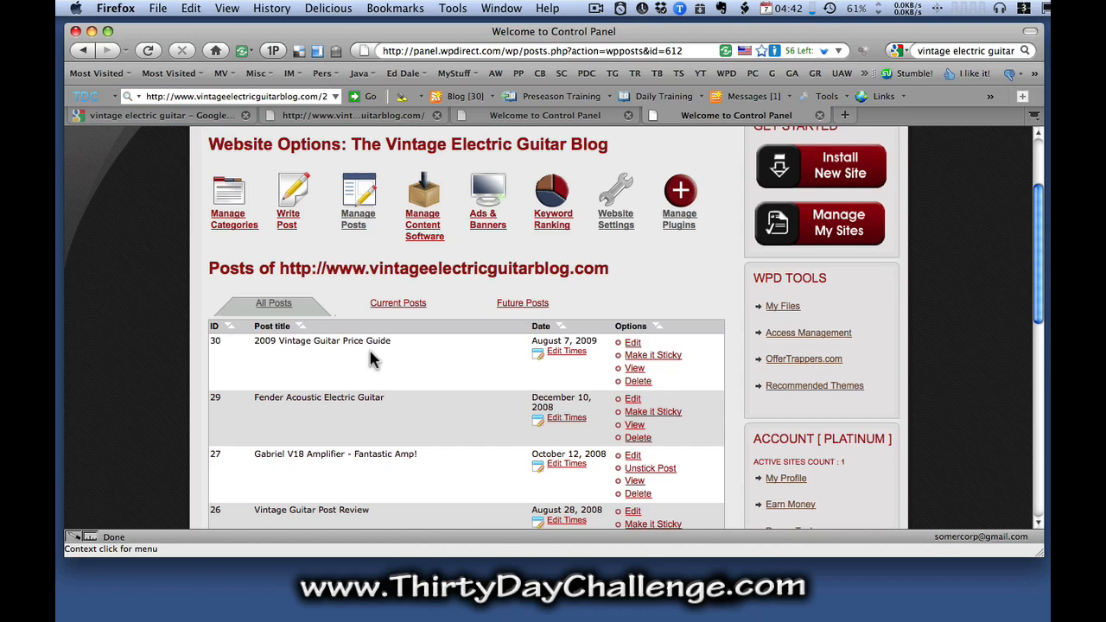
pyautogui.moveTo(374, 369)
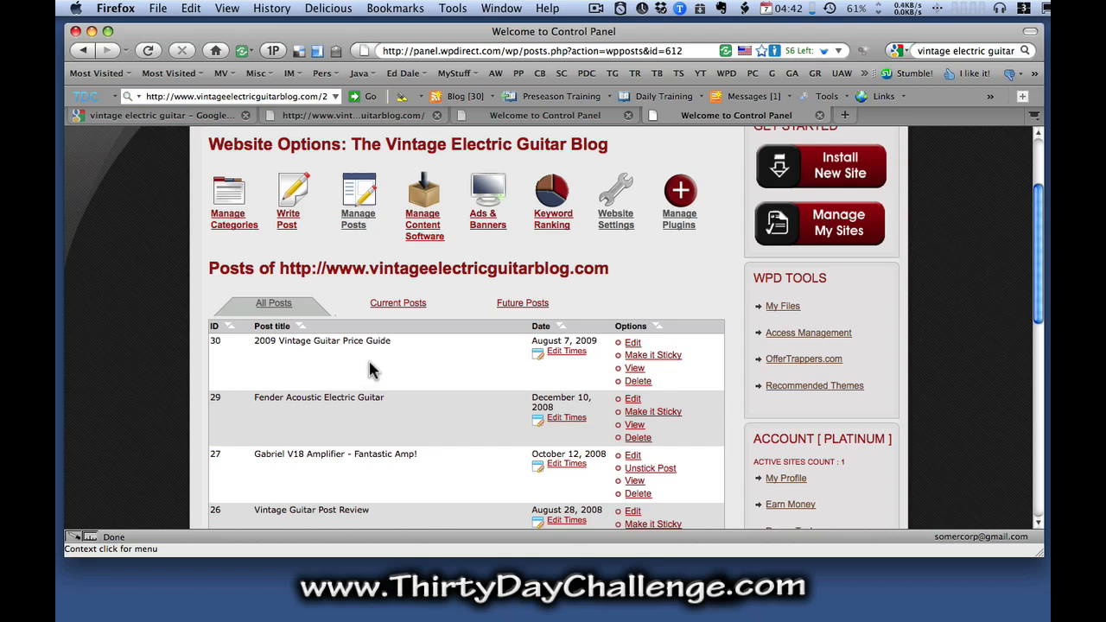
pyautogui.click(633, 342)
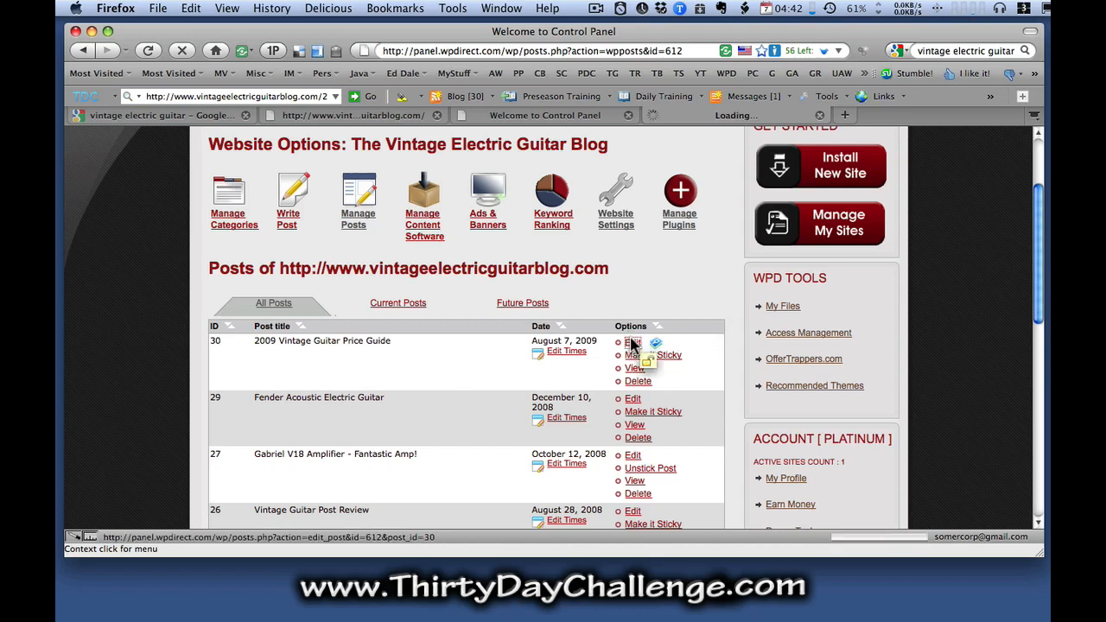
# Scroll the Edit Post page down to the post's opening paragraph beneath the cover image.
pyautogui.click(633, 344)
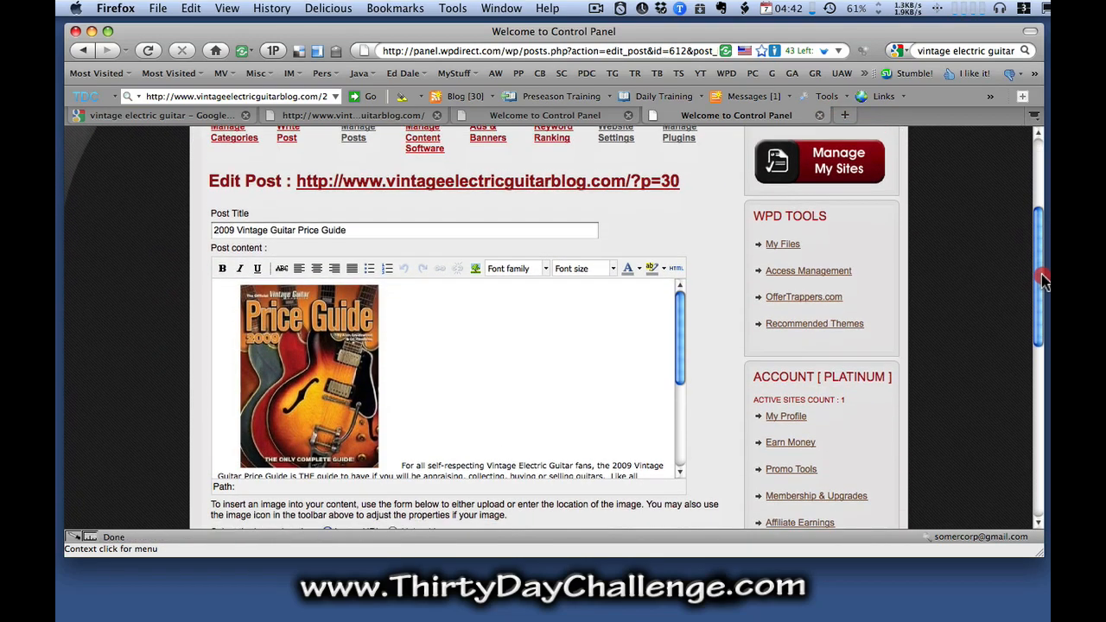
pyautogui.scroll(-3)
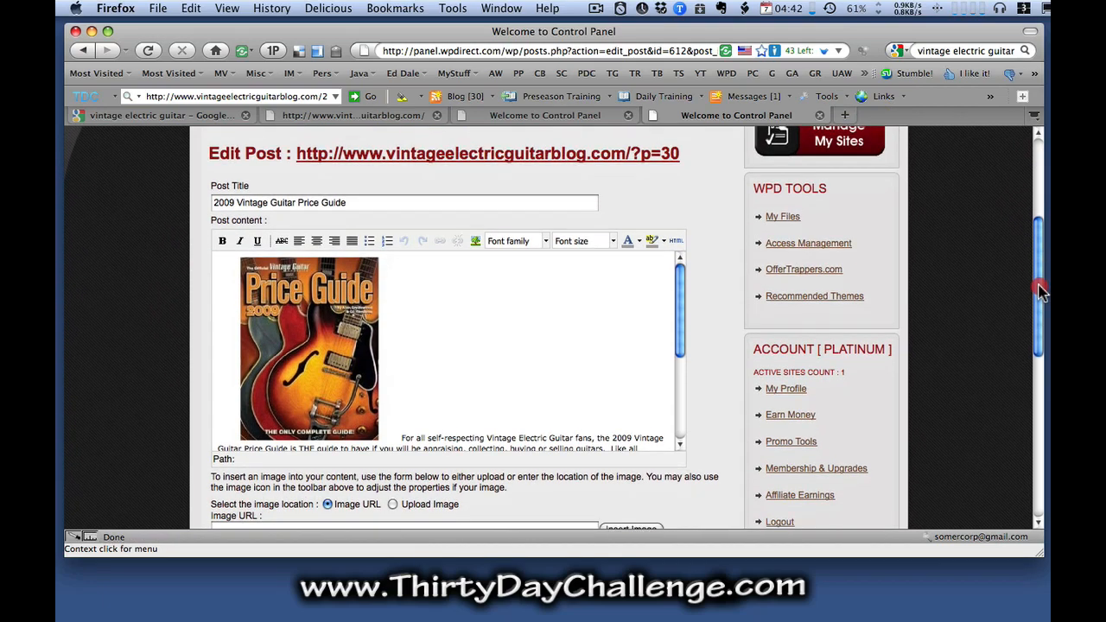
pyautogui.scroll(-3)
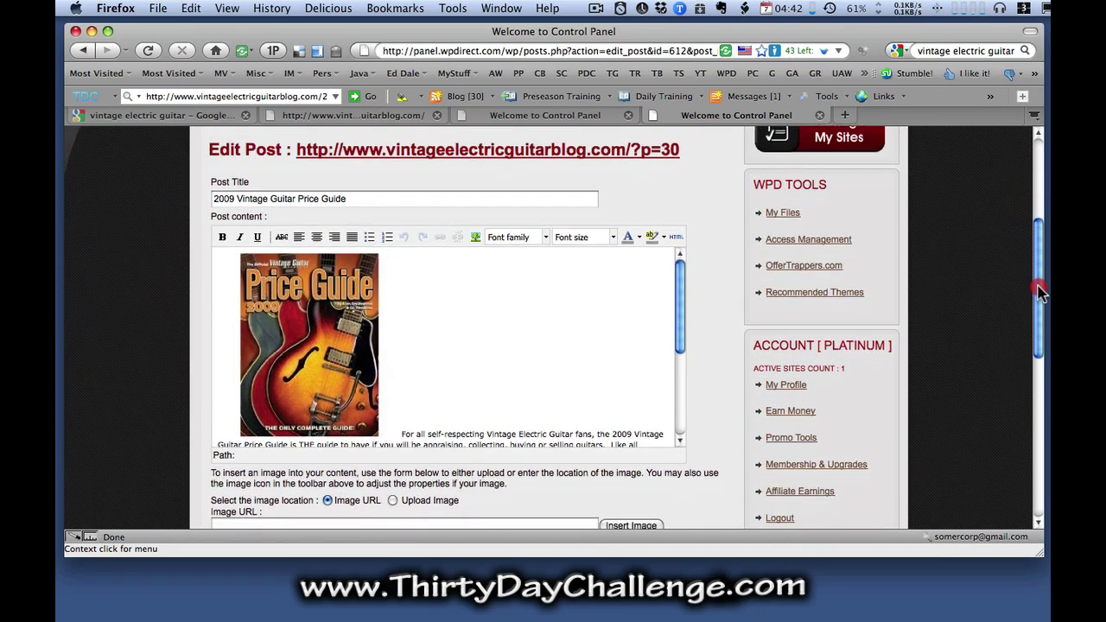
pyautogui.scroll(-3)
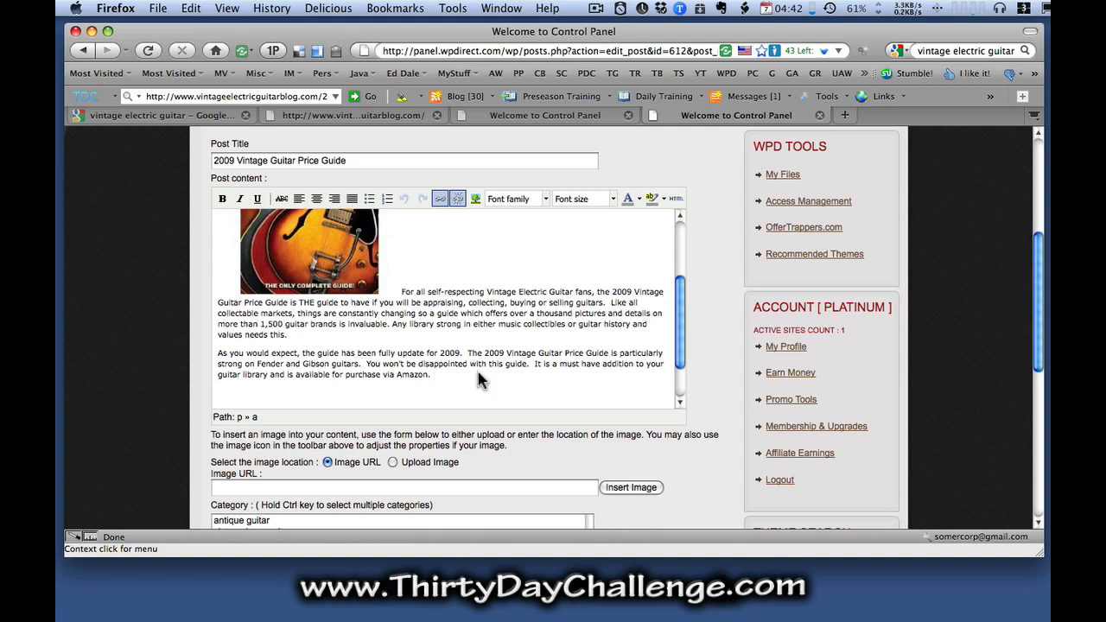
pyautogui.moveTo(500, 319)
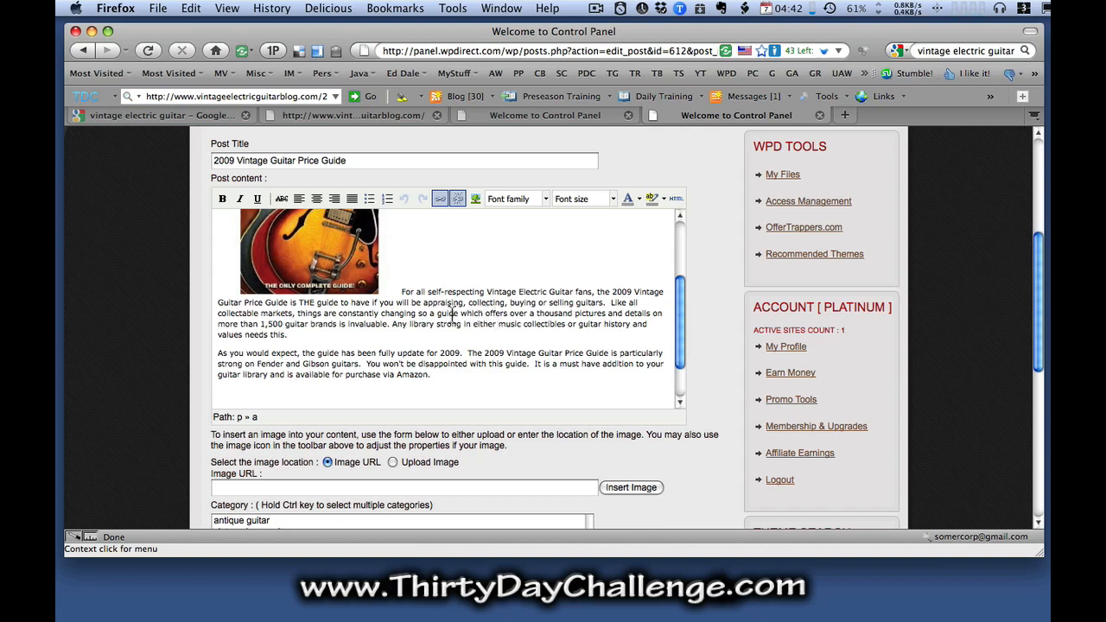
pyautogui.moveTo(463, 347)
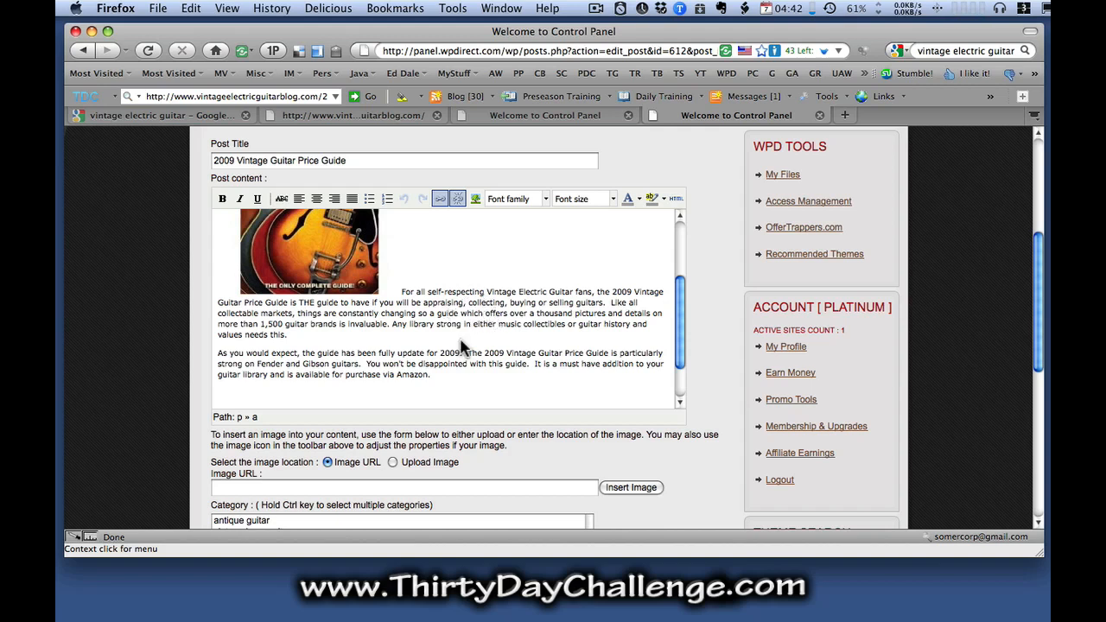
# Link the phrase Vintage Electric Guitar to blog.com/2009VintageGuitarPriceGuide.
pyautogui.doubleClick(499, 290)
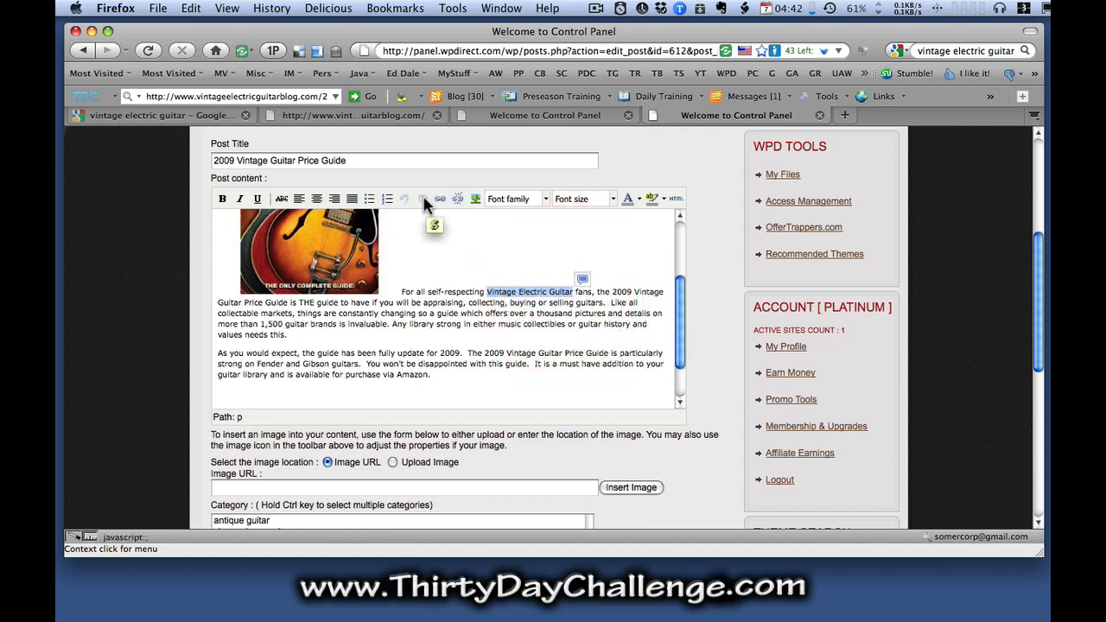
pyautogui.moveTo(439, 199)
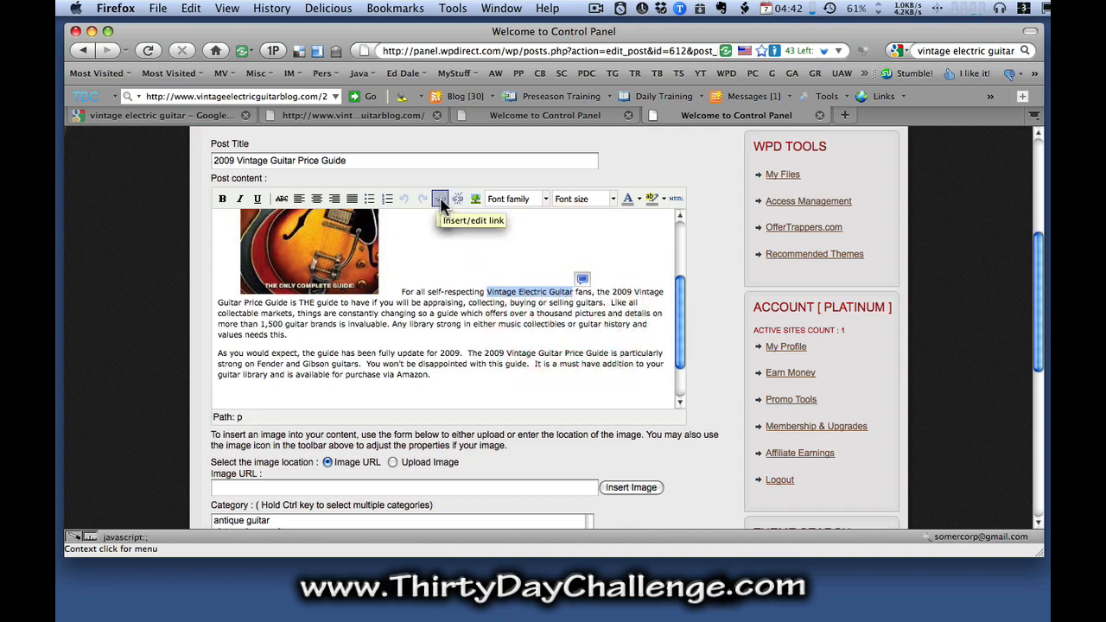
pyautogui.click(439, 199)
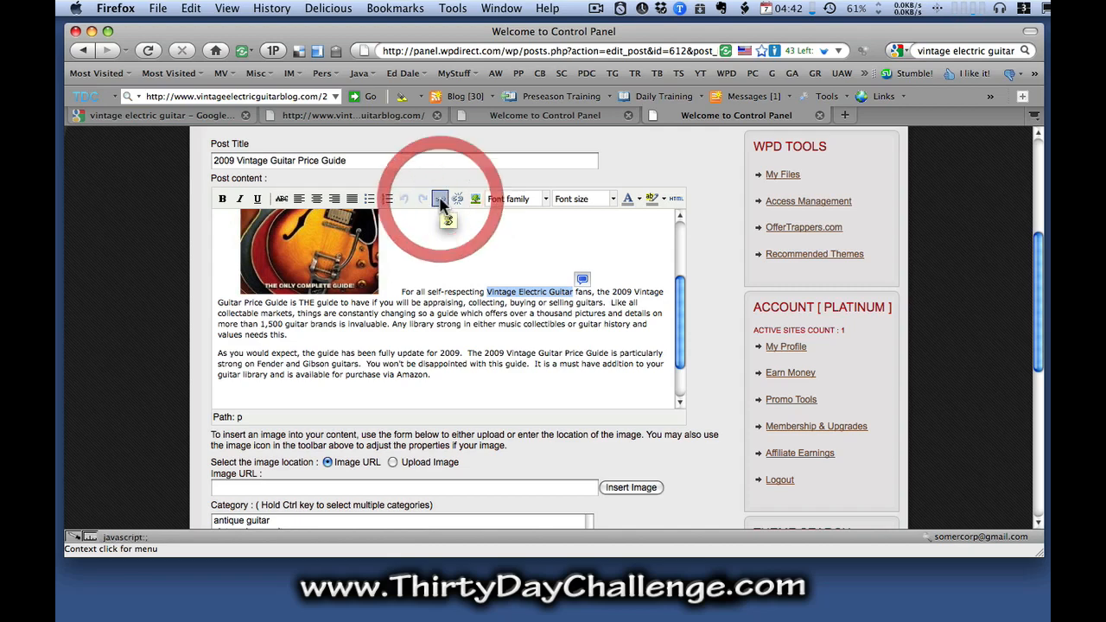
pyautogui.click(440, 198)
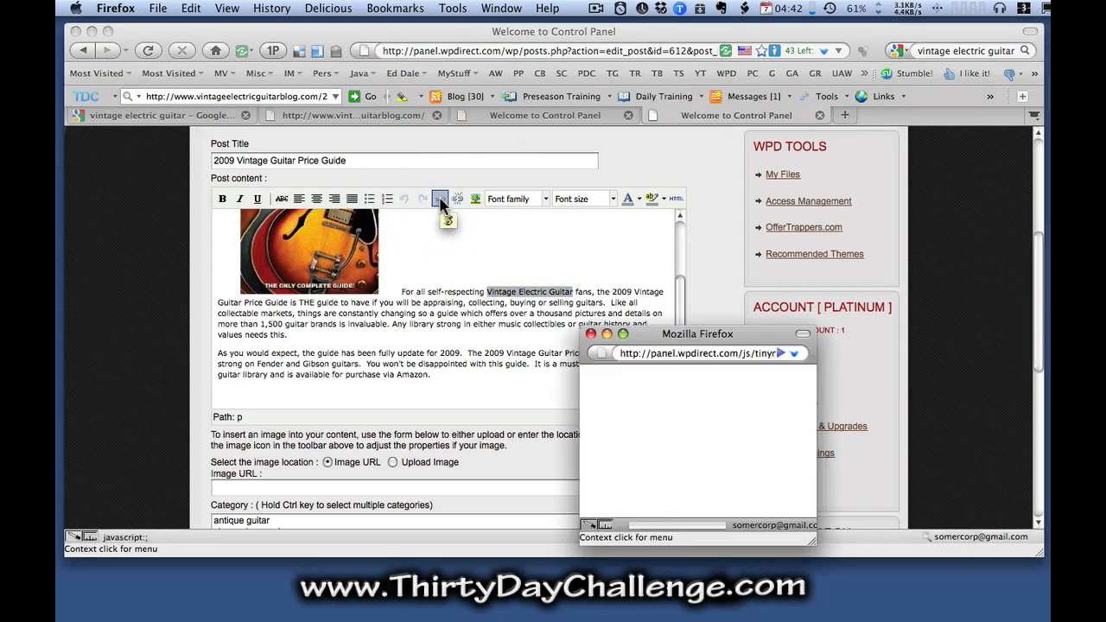
pyautogui.click(439, 199)
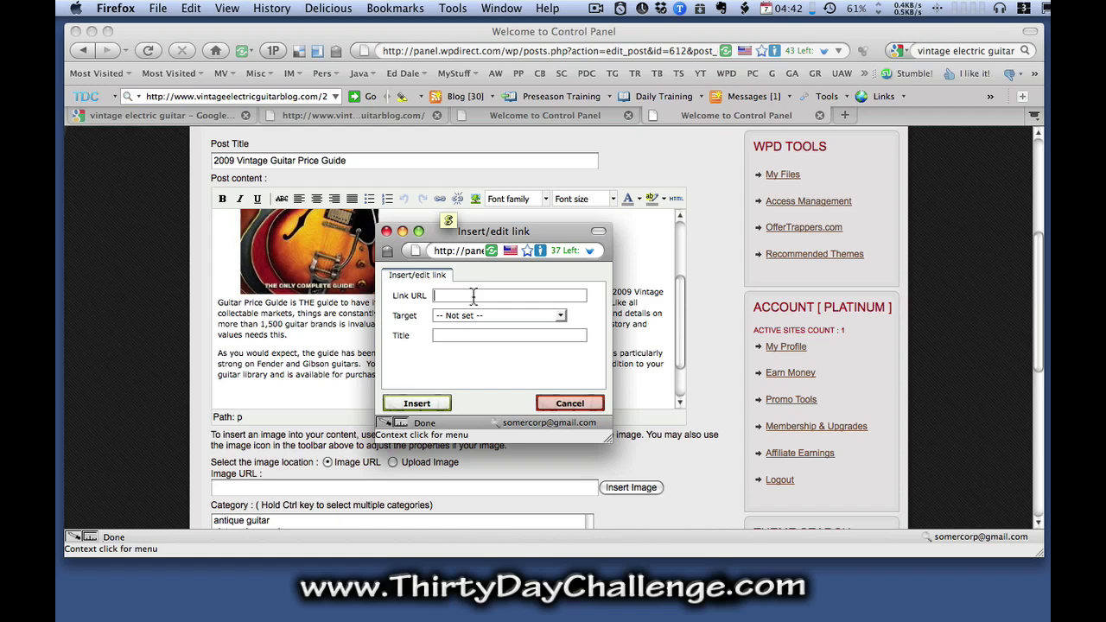
pyautogui.write('blog.com/2009VintageGuitarPriceGuide')
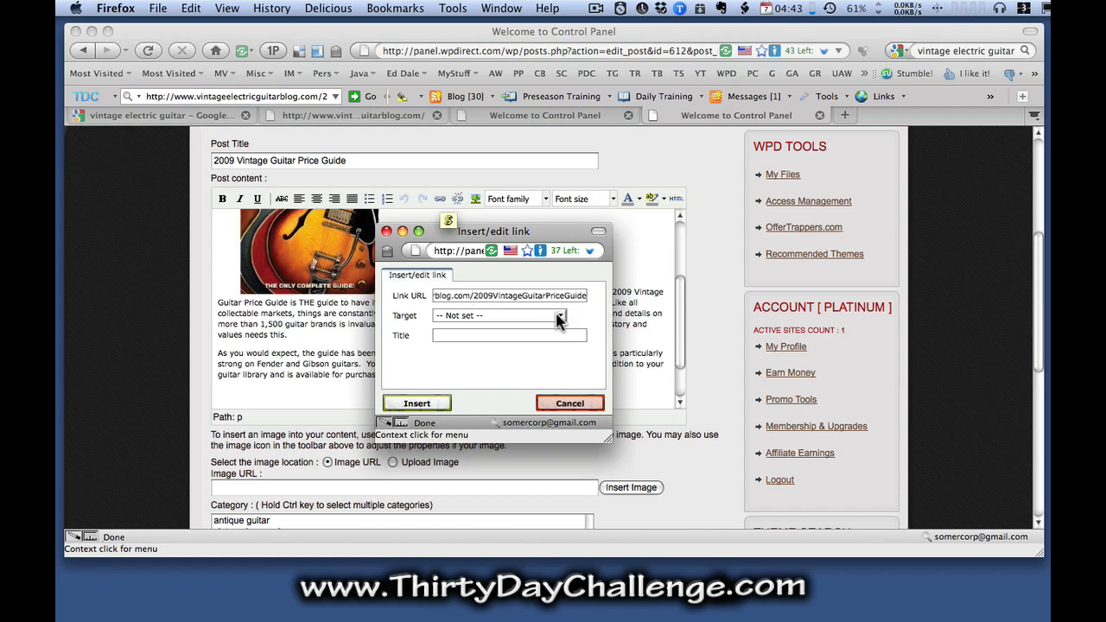
# Set the link to open in a new window, title it 'vintage ele', and insert it.
pyautogui.click(560, 314)
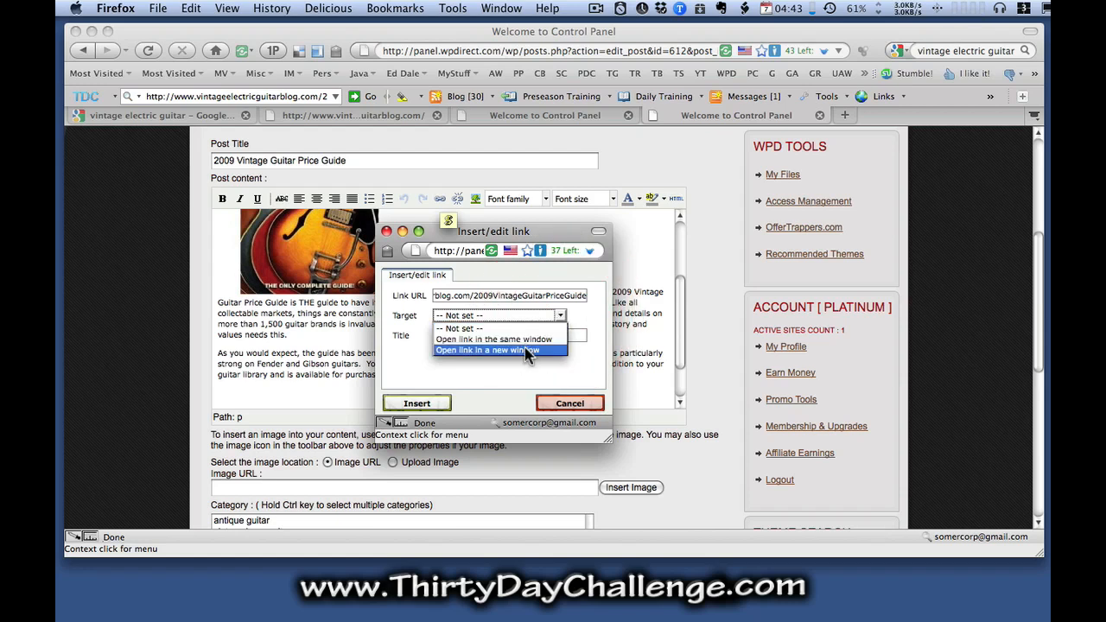
pyautogui.click(498, 349)
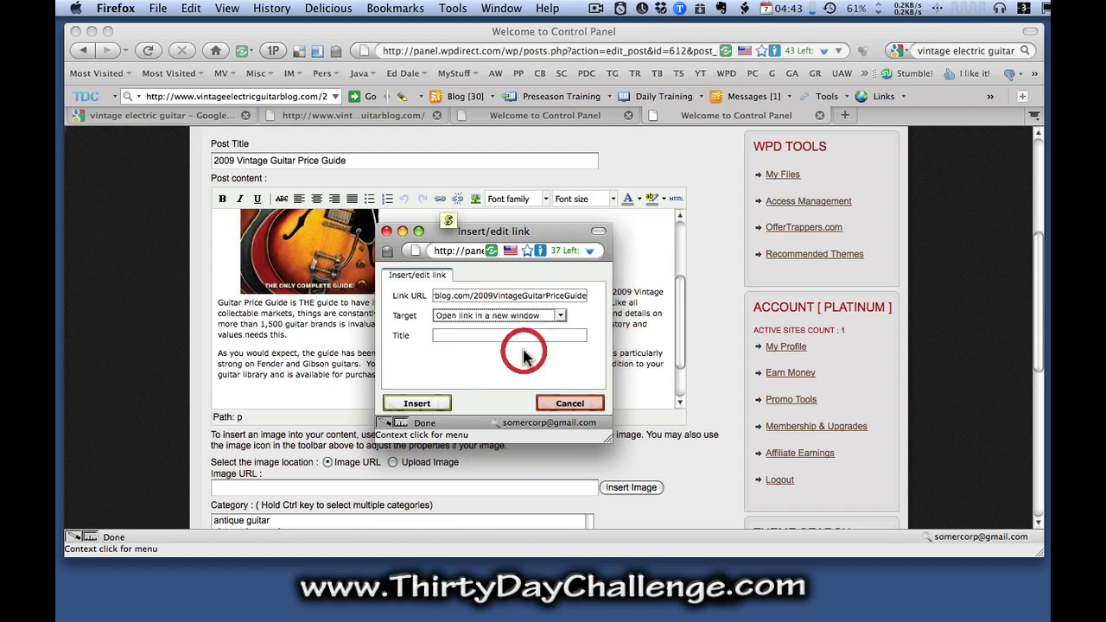
pyautogui.click(508, 336)
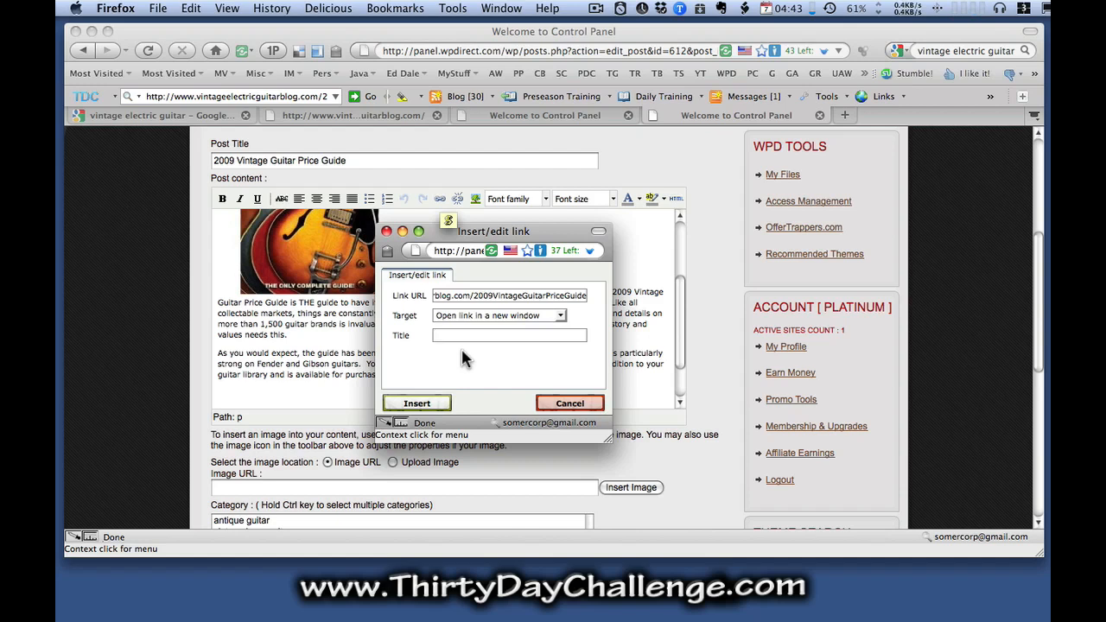
pyautogui.write('vintage electric guitar')
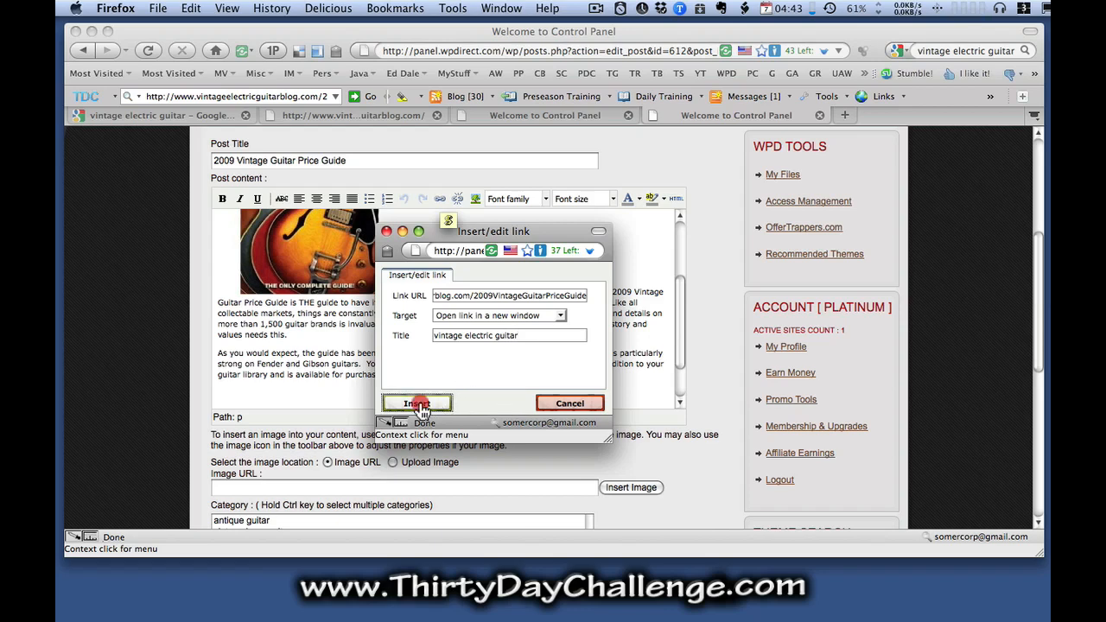
pyautogui.click(417, 403)
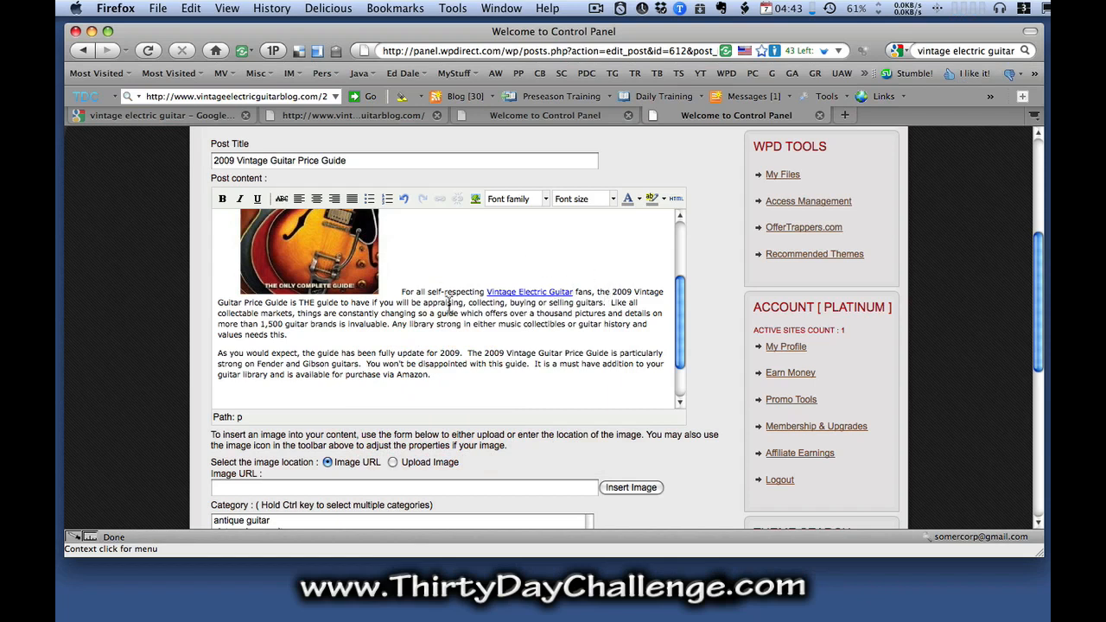
pyautogui.moveTo(555, 346)
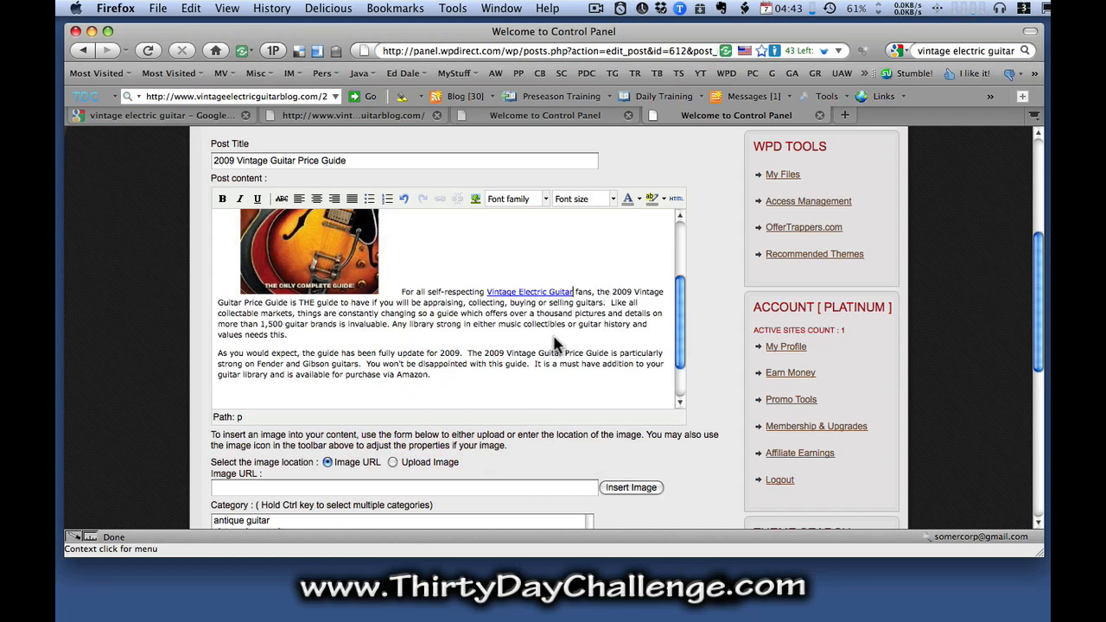
pyautogui.moveTo(572, 339)
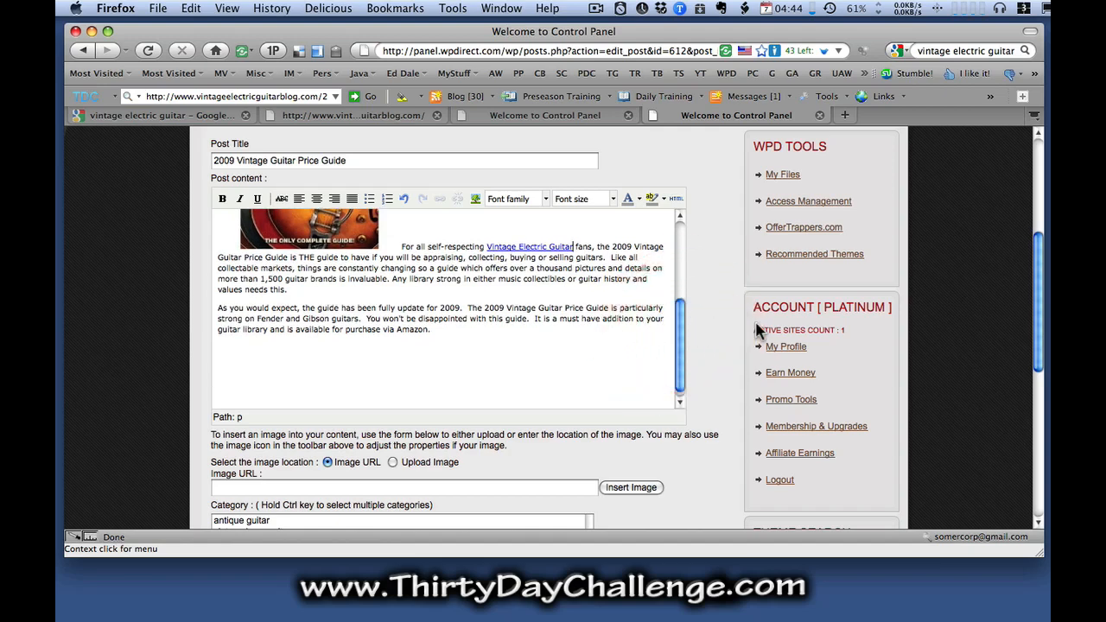
# Save the 2009 Vintage Guitar Price Guide post with its new link.
pyautogui.scroll(-3)
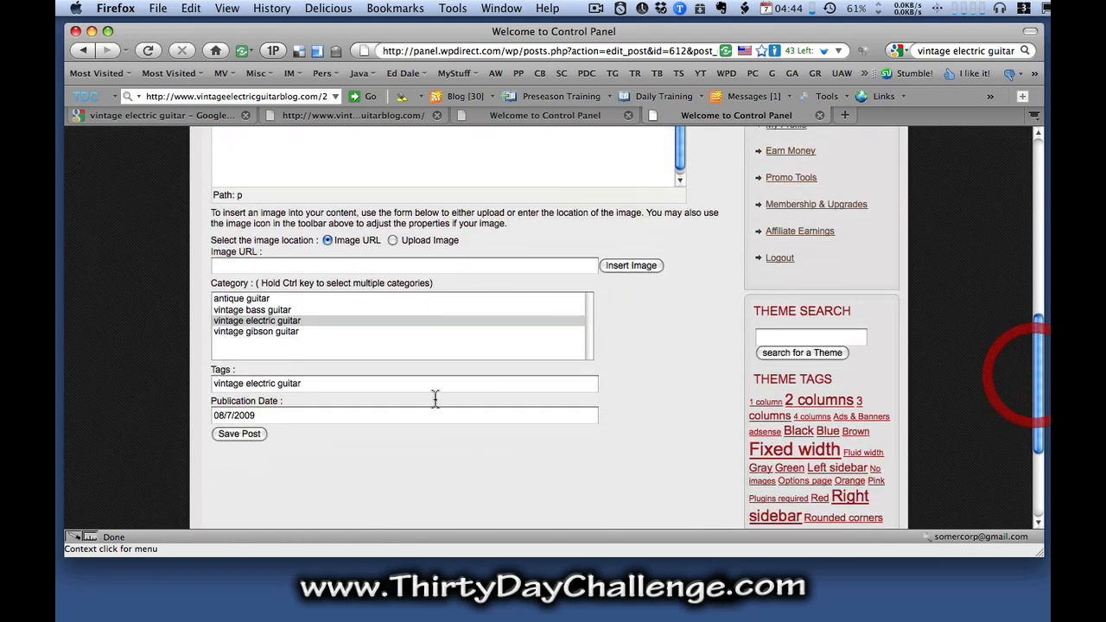
pyautogui.click(238, 434)
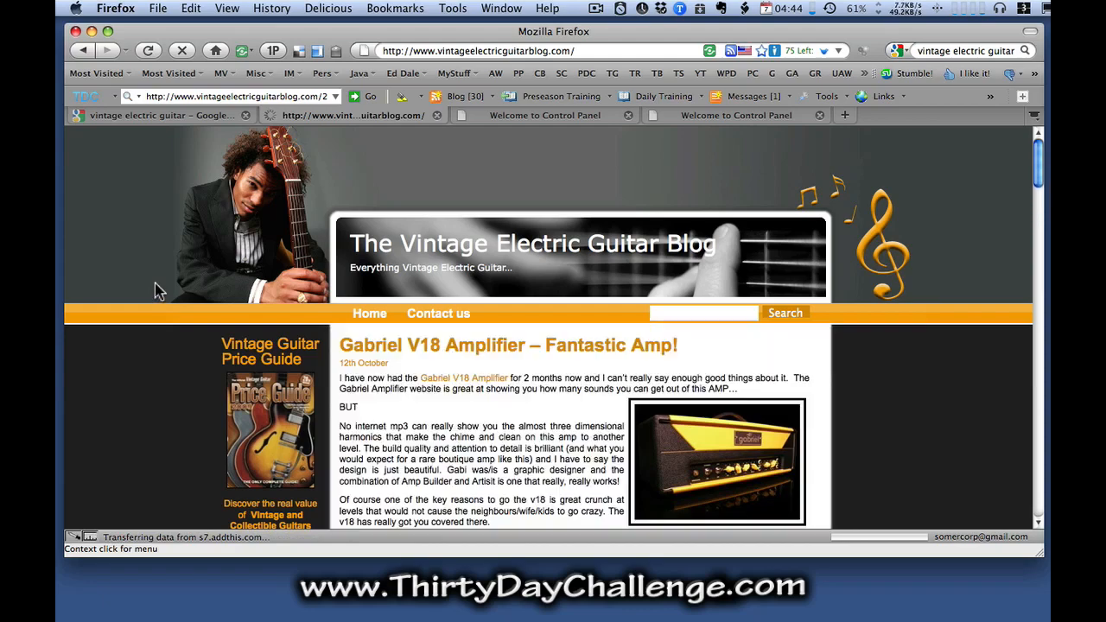
# Scroll the blog homepage to the 2009 Vintage Guitar Price Guide post to check the new link.
pyautogui.scroll(-3)
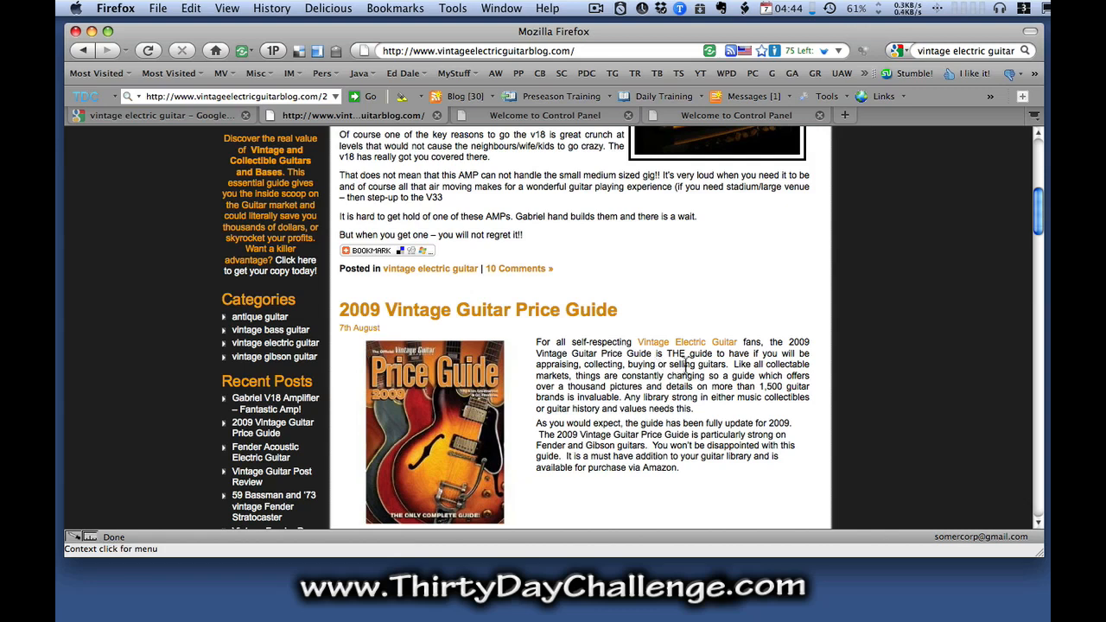
pyautogui.moveTo(688, 346)
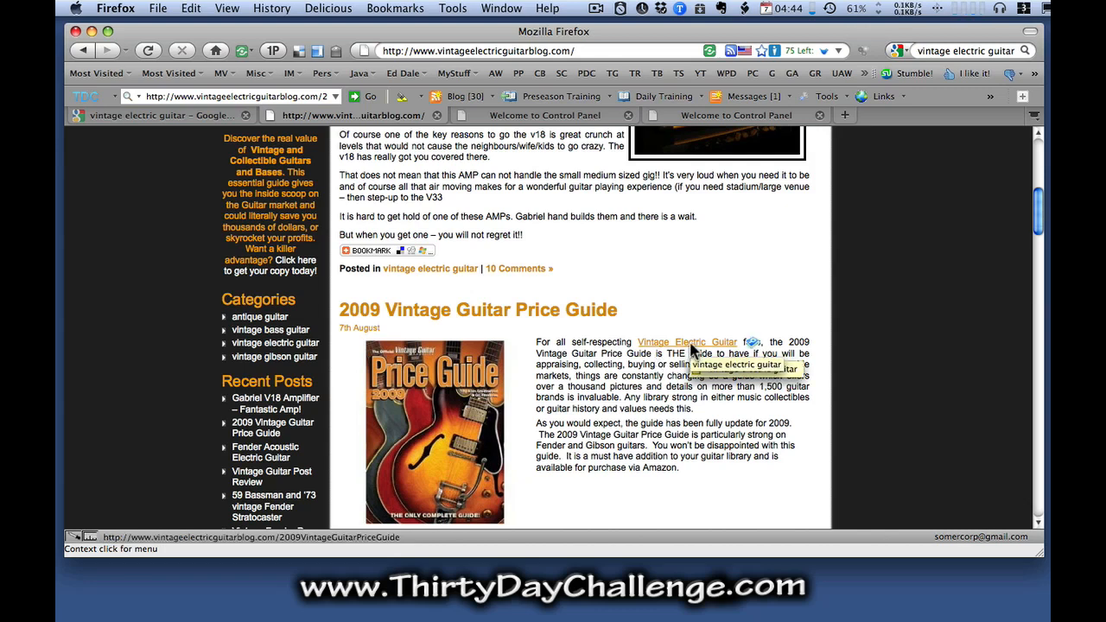